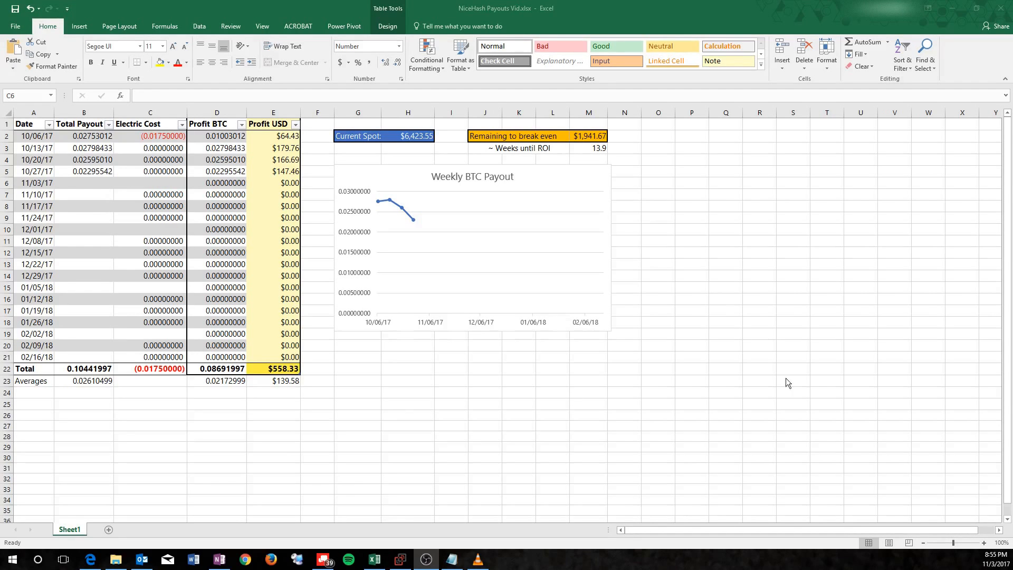
pyautogui.moveTo(442, 136)
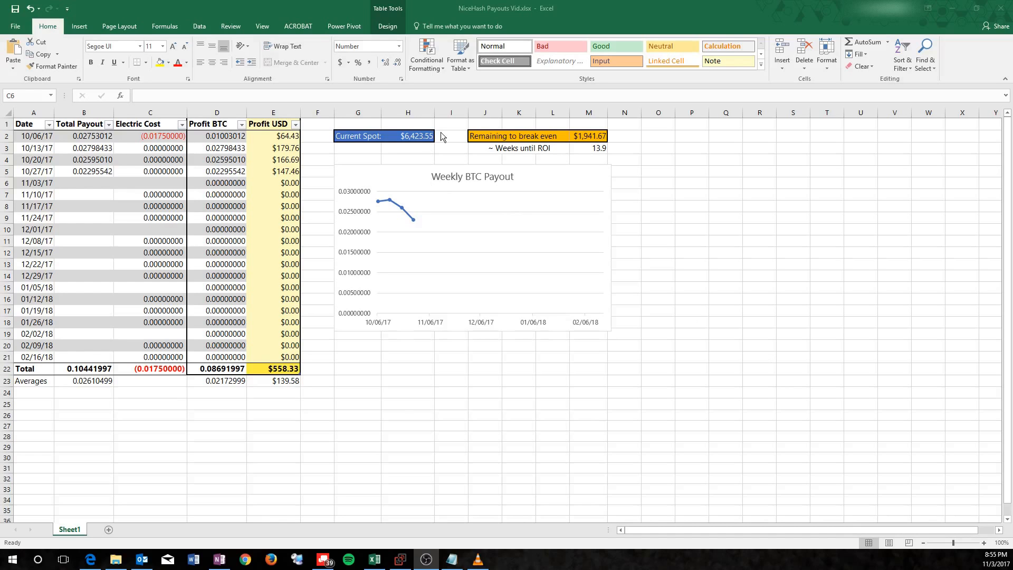
pyautogui.moveTo(512, 309)
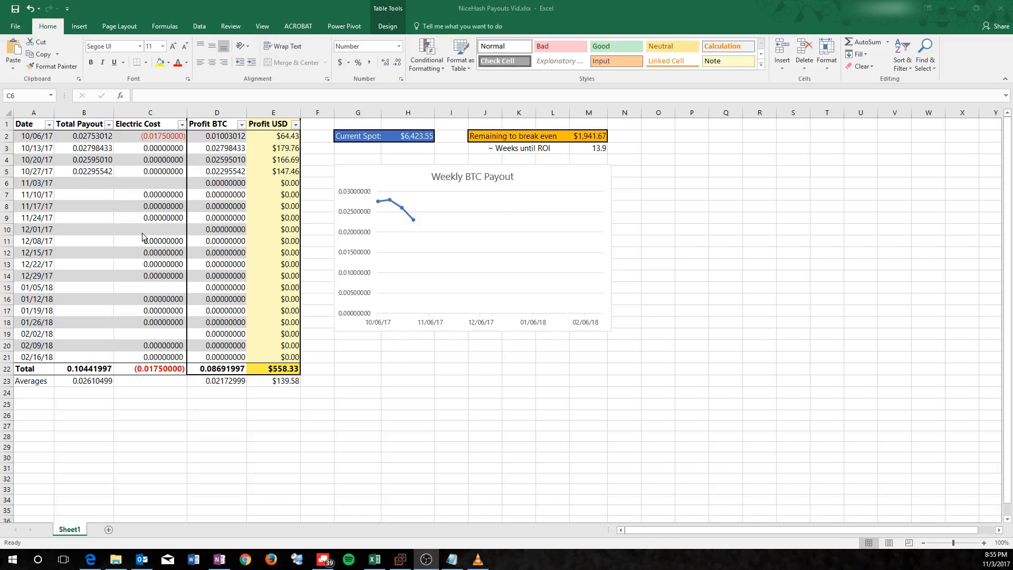
# Review the payouts sheet's Total Payout values and the empty 11/03/17 payout and electric cost cells
pyautogui.click(149, 183)
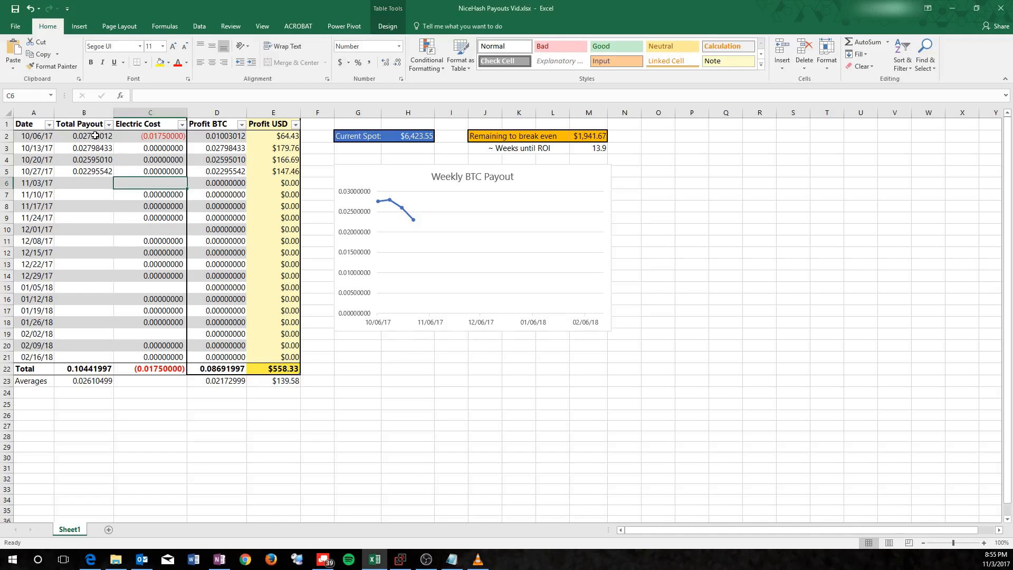
pyautogui.click(84, 136)
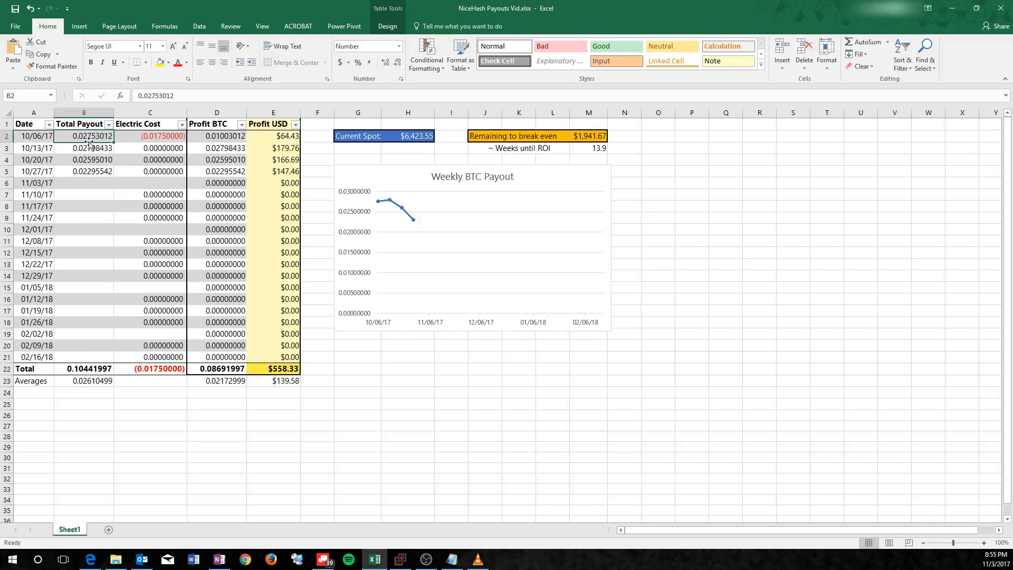
pyautogui.moveTo(289, 149)
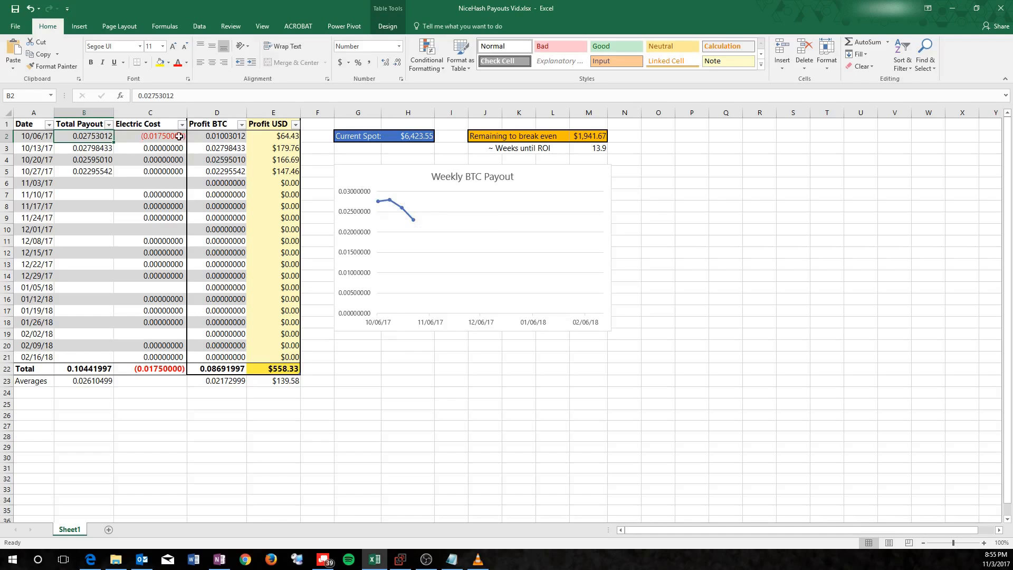
pyautogui.click(83, 147)
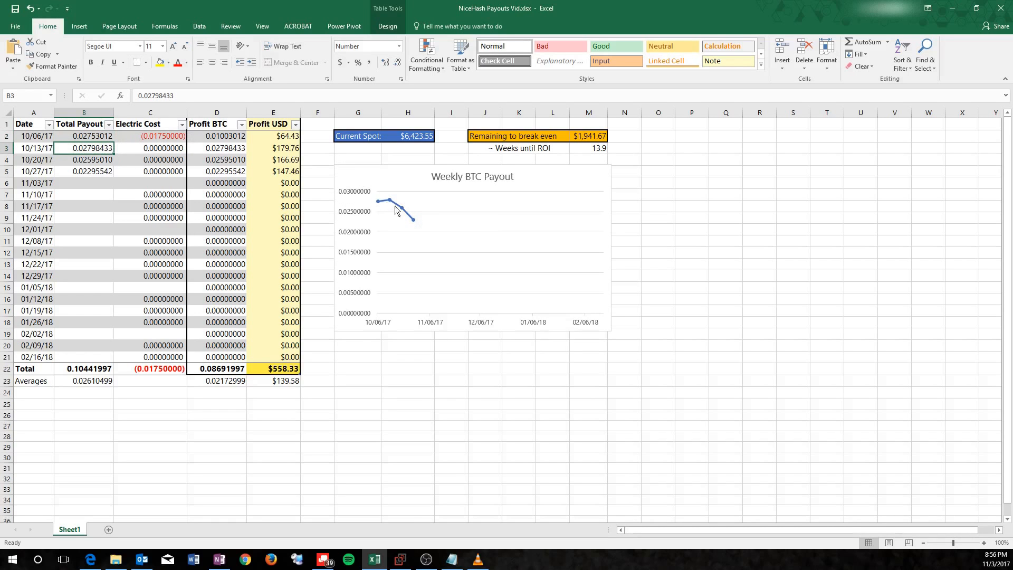
pyautogui.moveTo(409, 238)
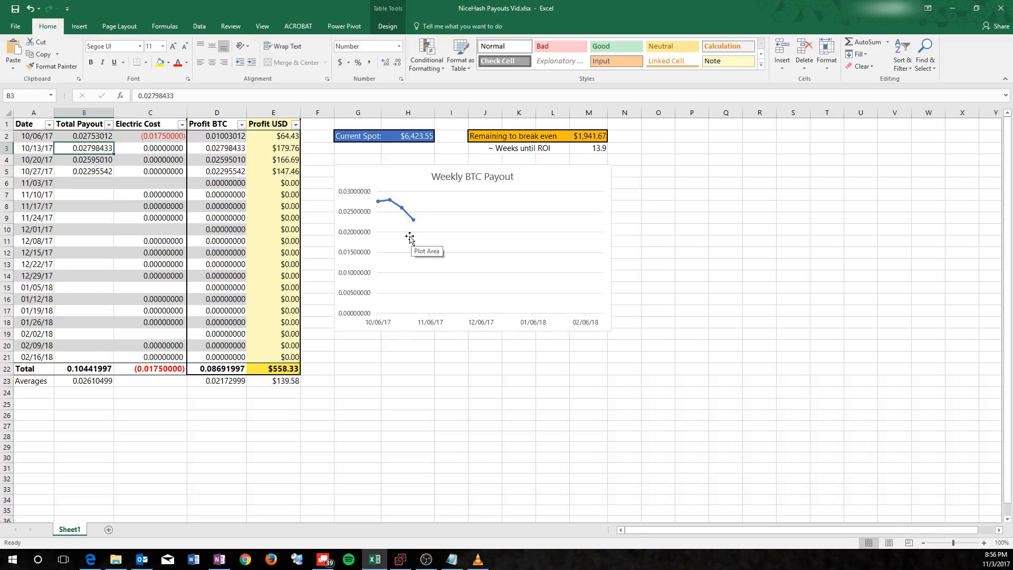
pyautogui.moveTo(387, 213)
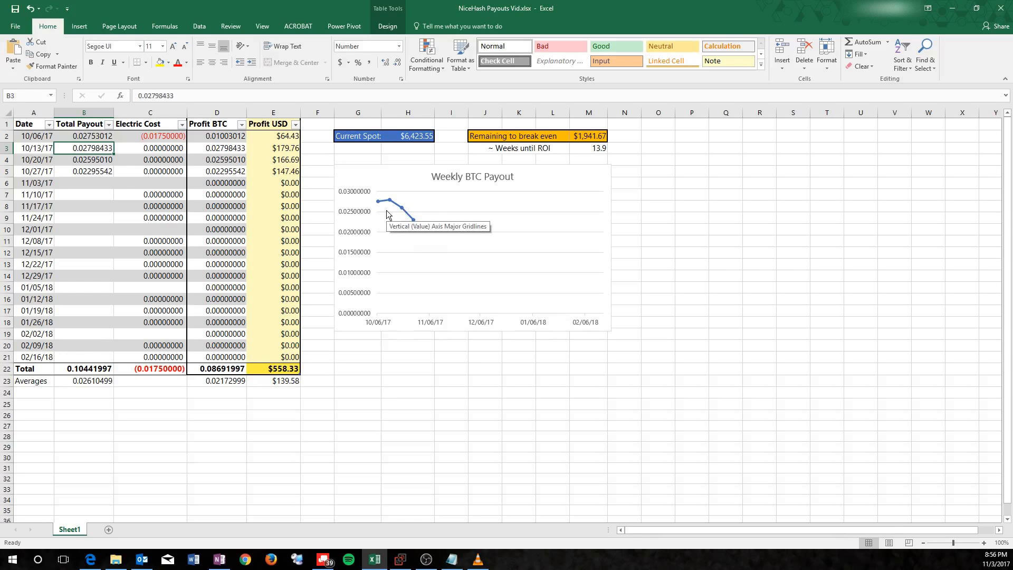
pyautogui.moveTo(417, 237)
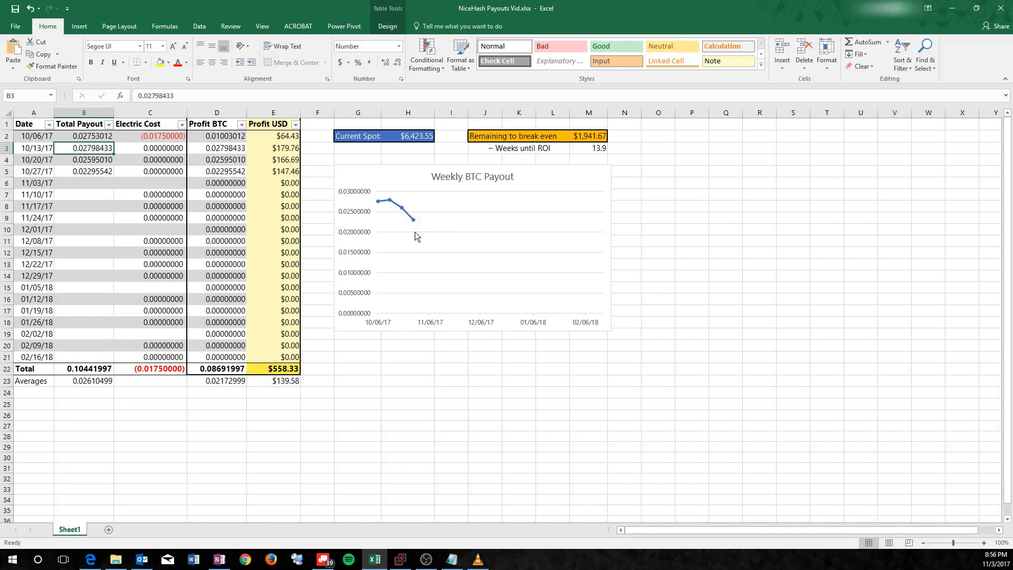
pyautogui.moveTo(415, 236)
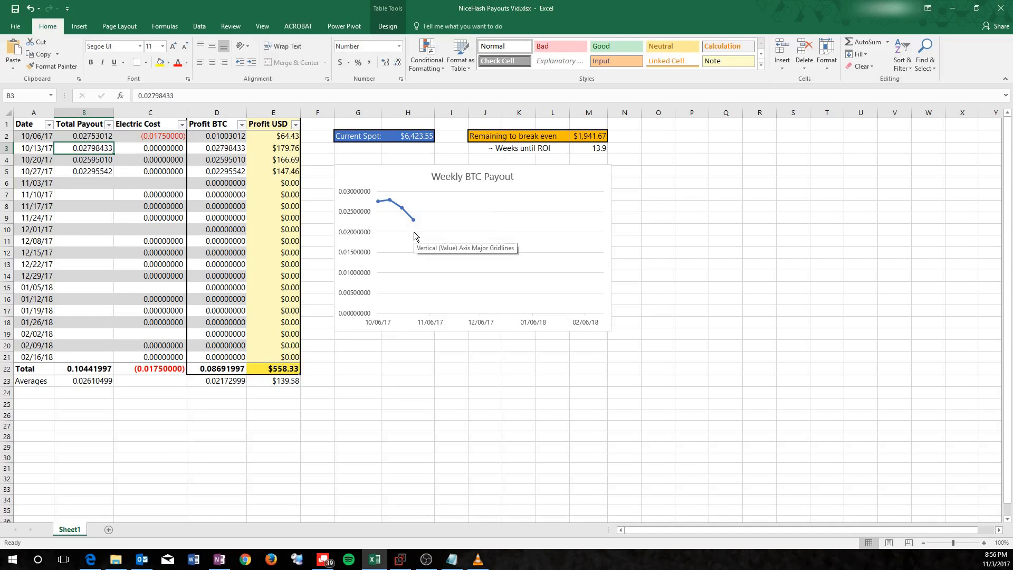
pyautogui.moveTo(409, 237)
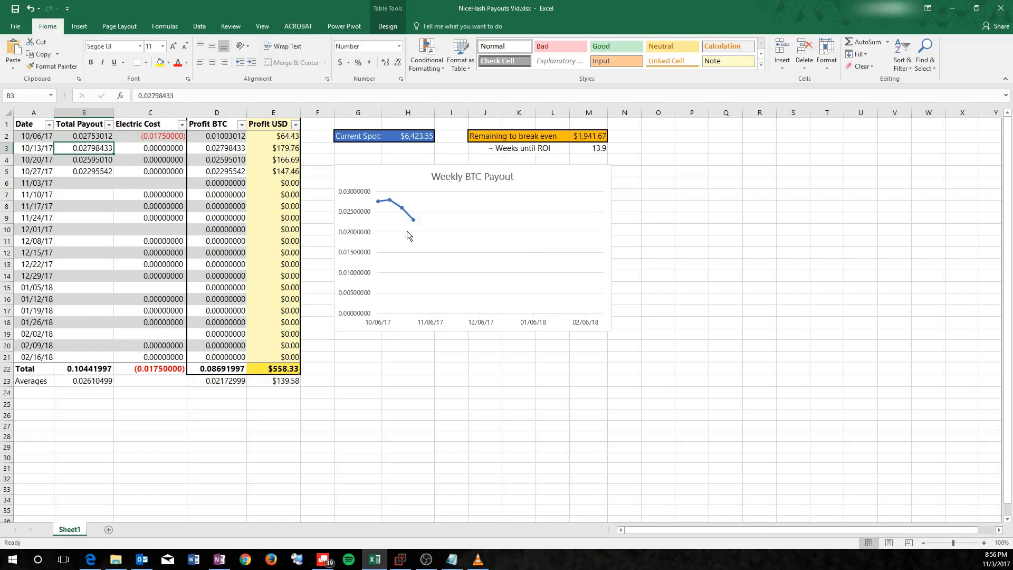
pyautogui.click(84, 183)
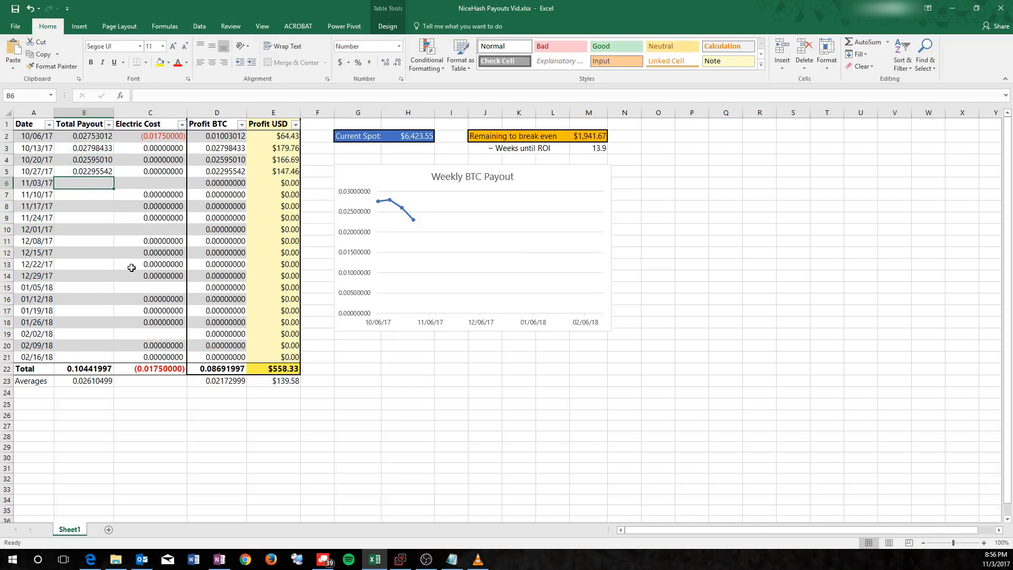
pyautogui.click(150, 182)
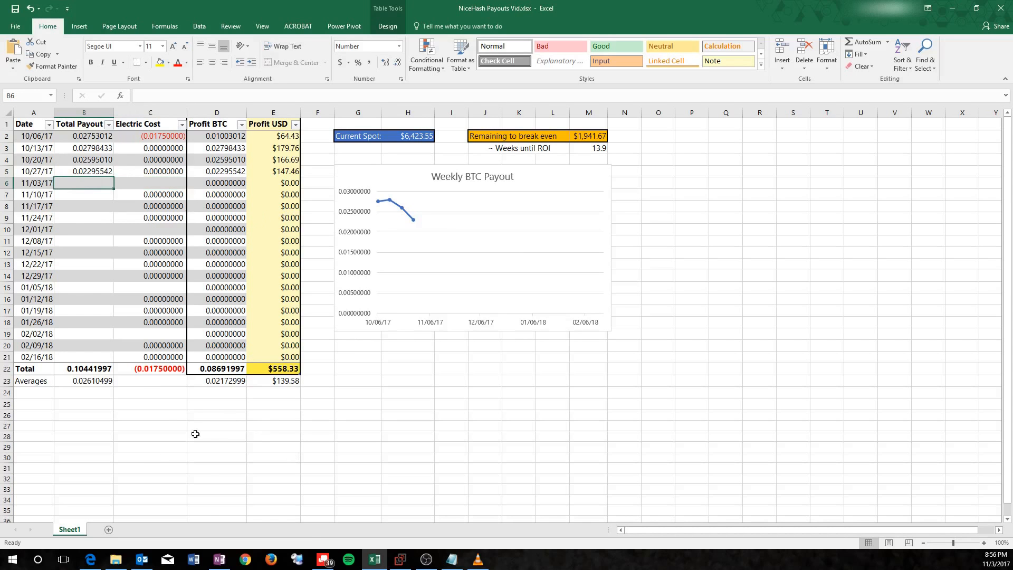
# Bring up the NiceHash miner stats page and scroll to the Active workers section
pyautogui.click(90, 559)
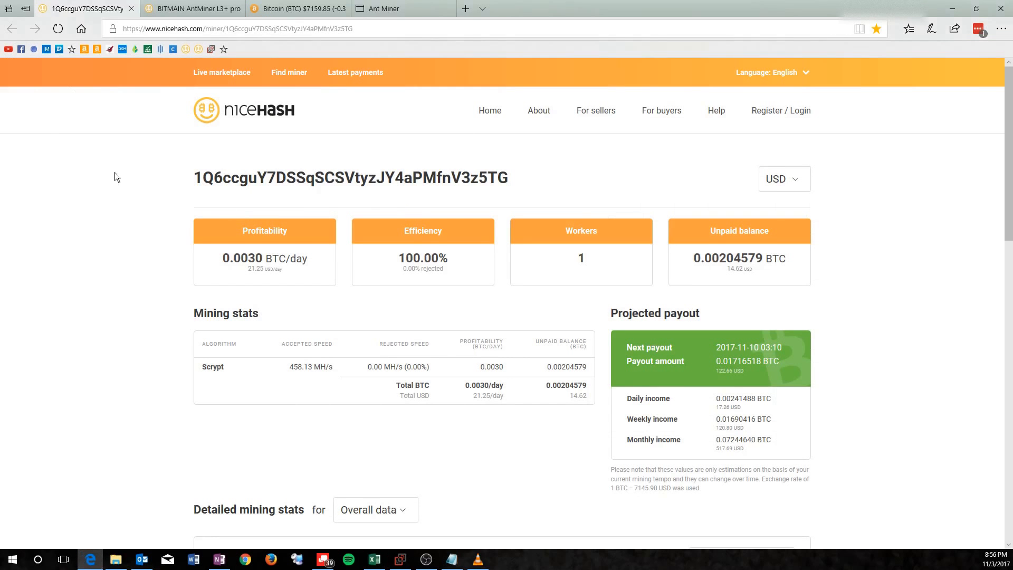
pyautogui.moveTo(294, 177); pyautogui.dragTo(508, 177)
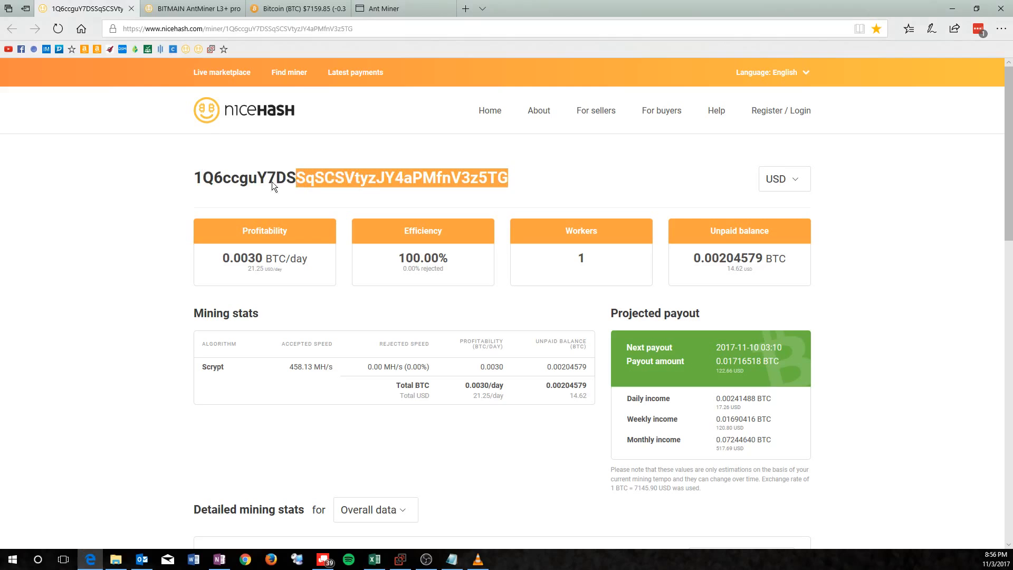
pyautogui.click(142, 267)
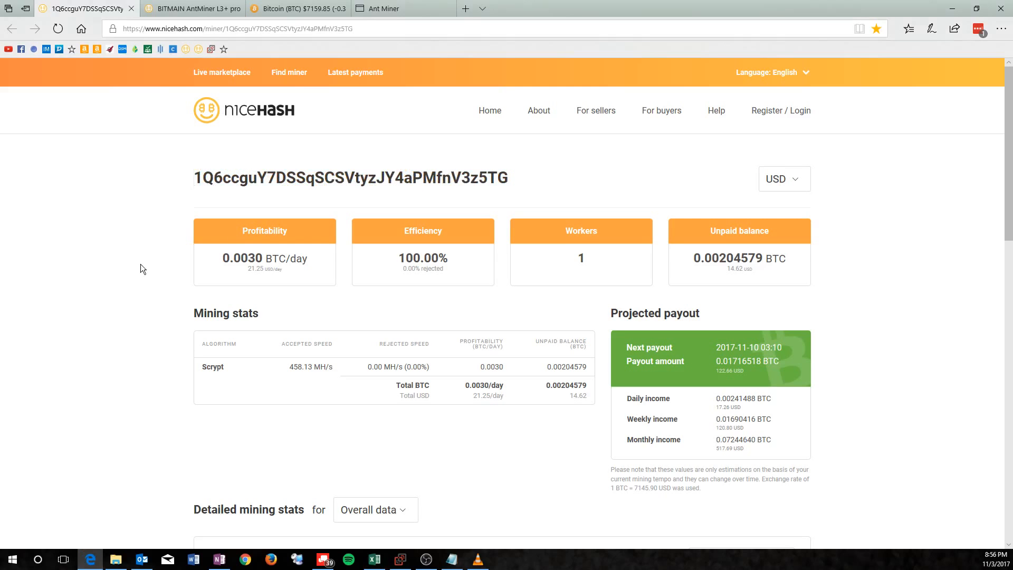
pyautogui.moveTo(126, 321)
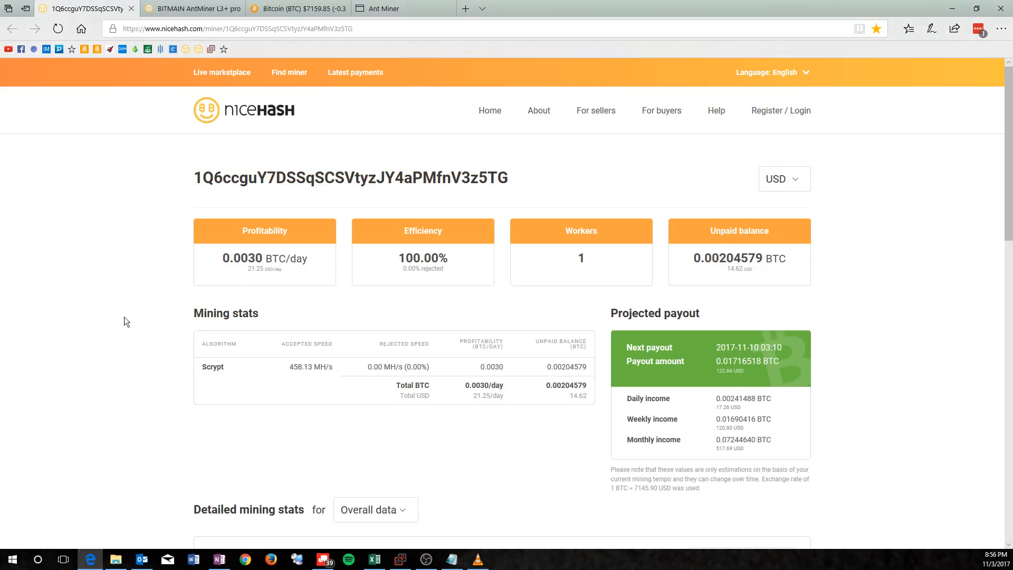
pyautogui.moveTo(253, 276)
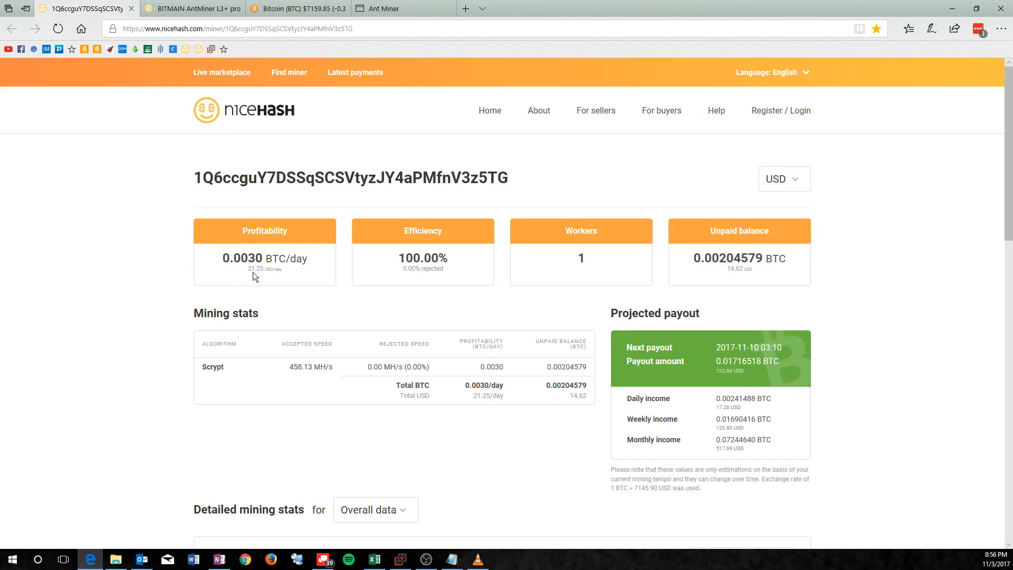
pyautogui.moveTo(284, 274)
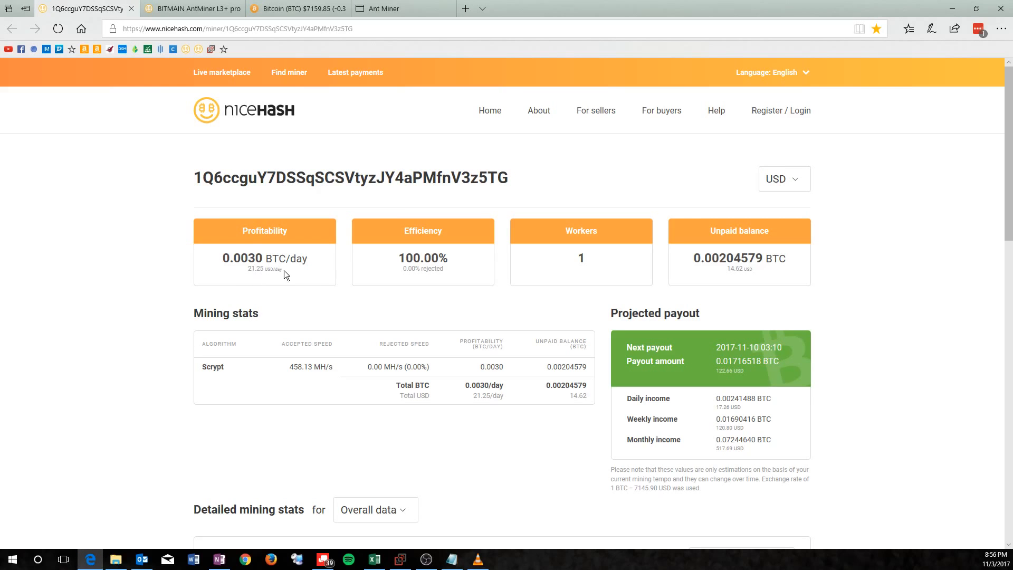
pyautogui.moveTo(271, 271)
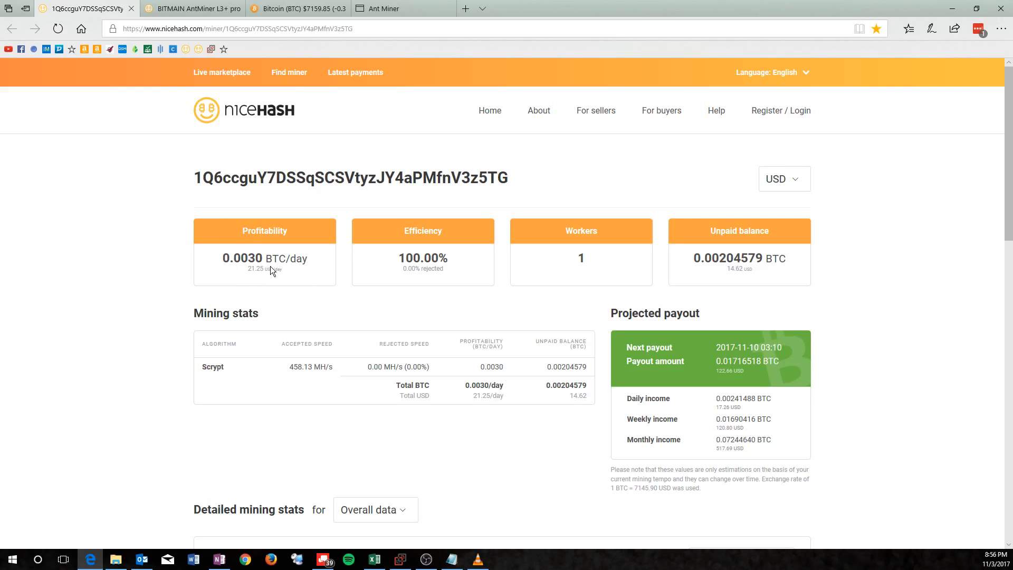
pyautogui.moveTo(299, 277)
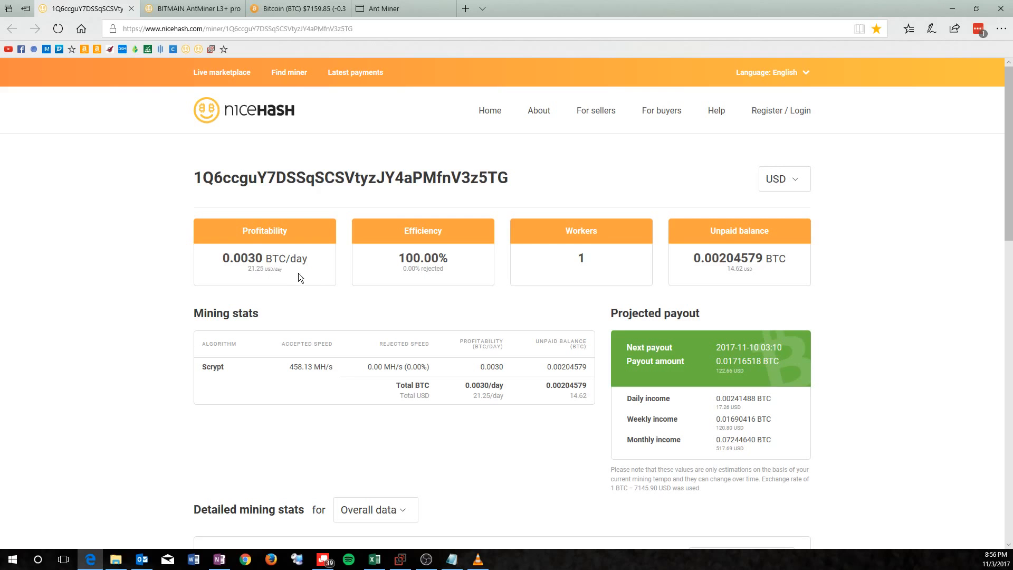
pyautogui.moveTo(444, 297)
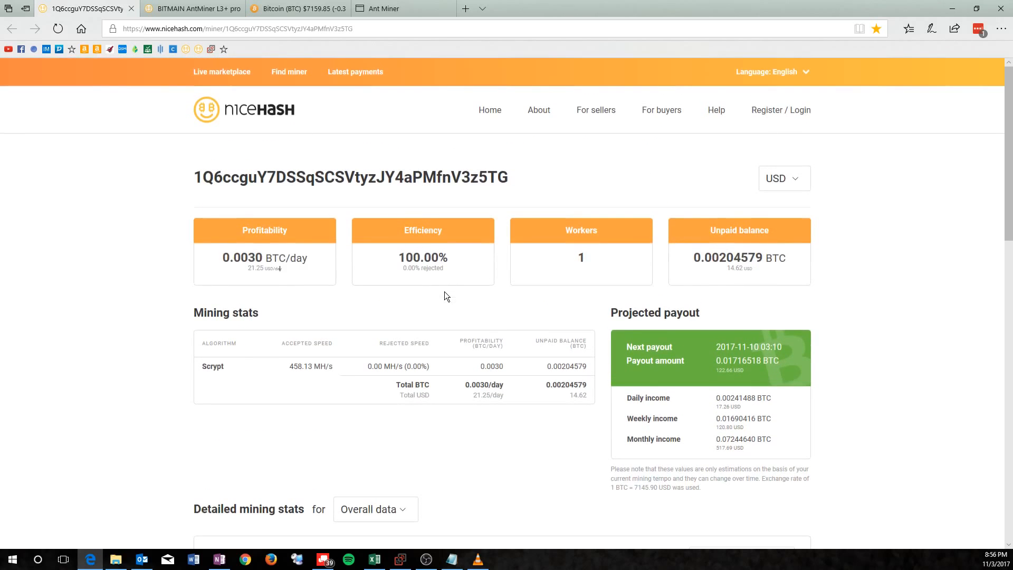
pyautogui.moveTo(735, 279)
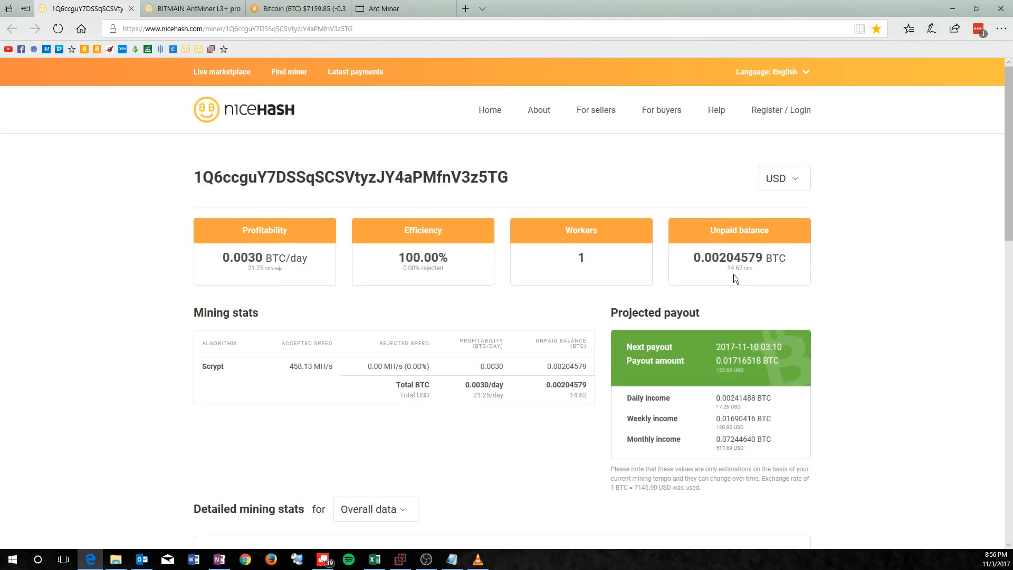
pyautogui.moveTo(665, 291)
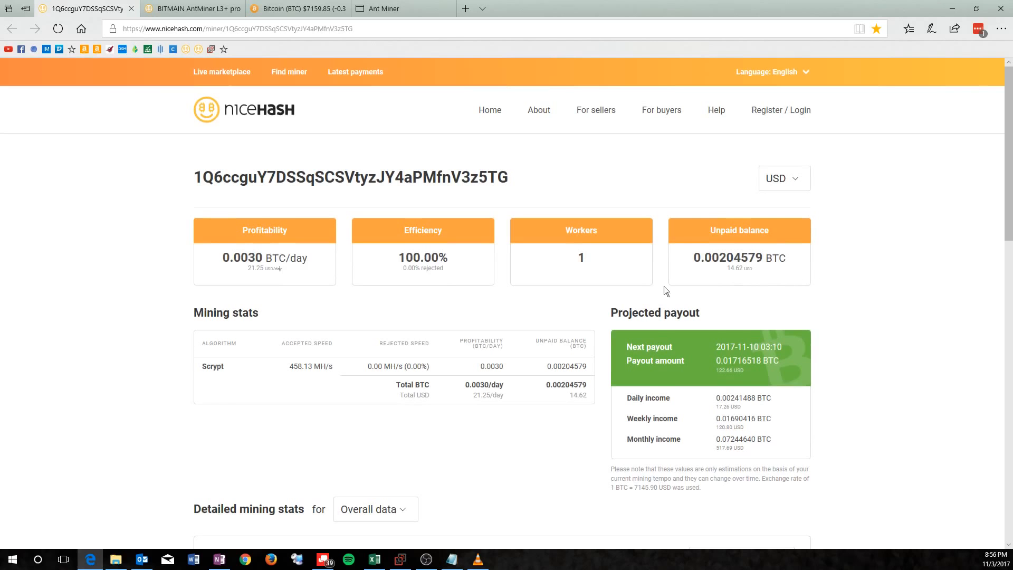
pyautogui.scroll(-3)
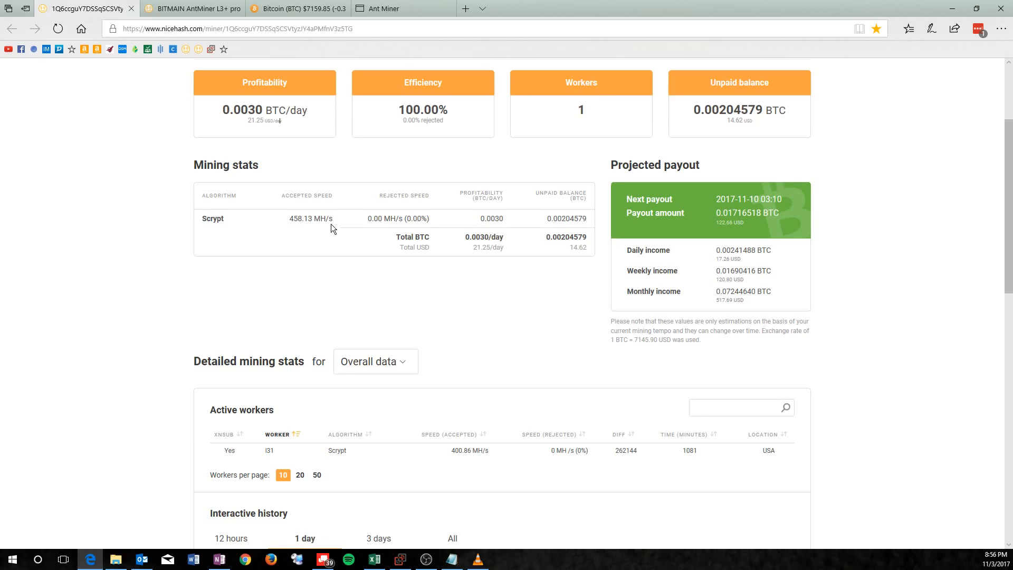
pyautogui.moveTo(296, 234)
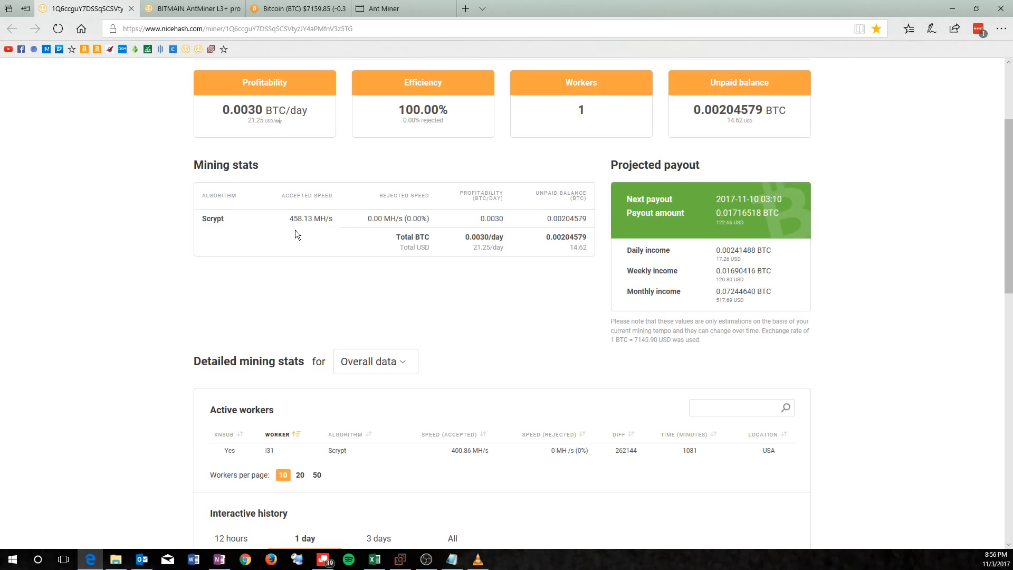
# View the Antminer Miner Status page and highlight the 500.73 MH/s average hash rate
pyautogui.click(383, 9)
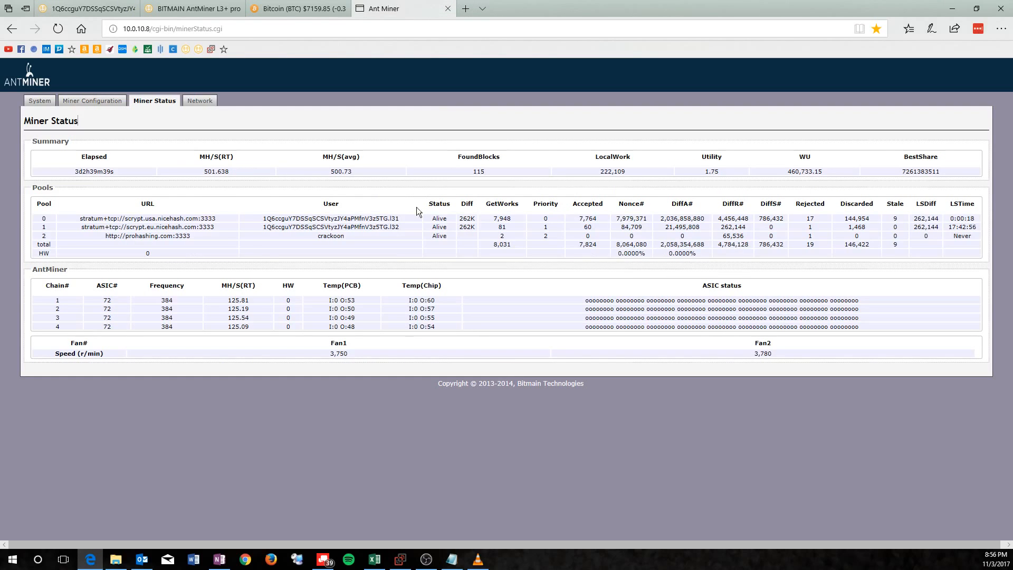
pyautogui.doubleClick(335, 171)
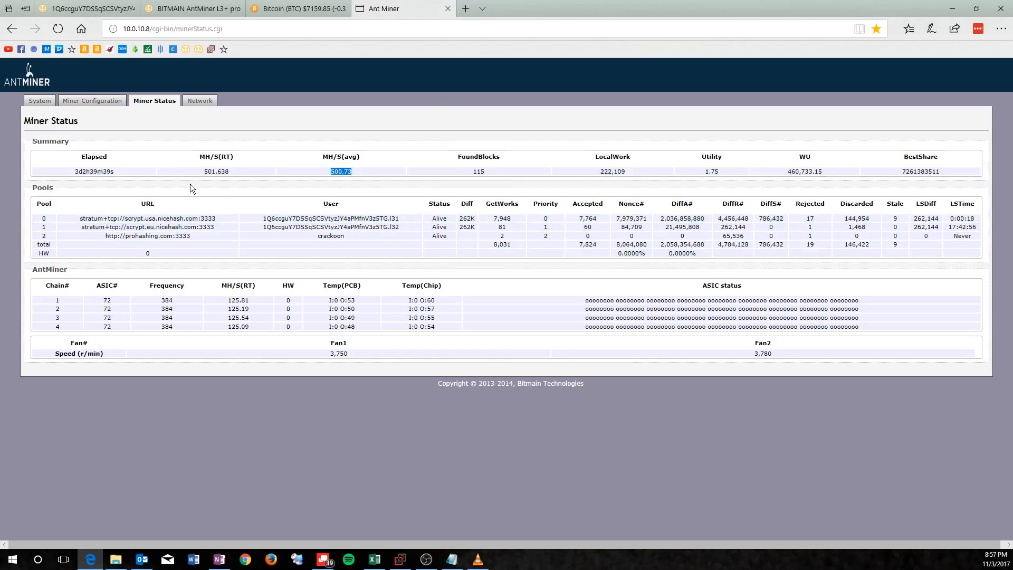
pyautogui.moveTo(88, 184)
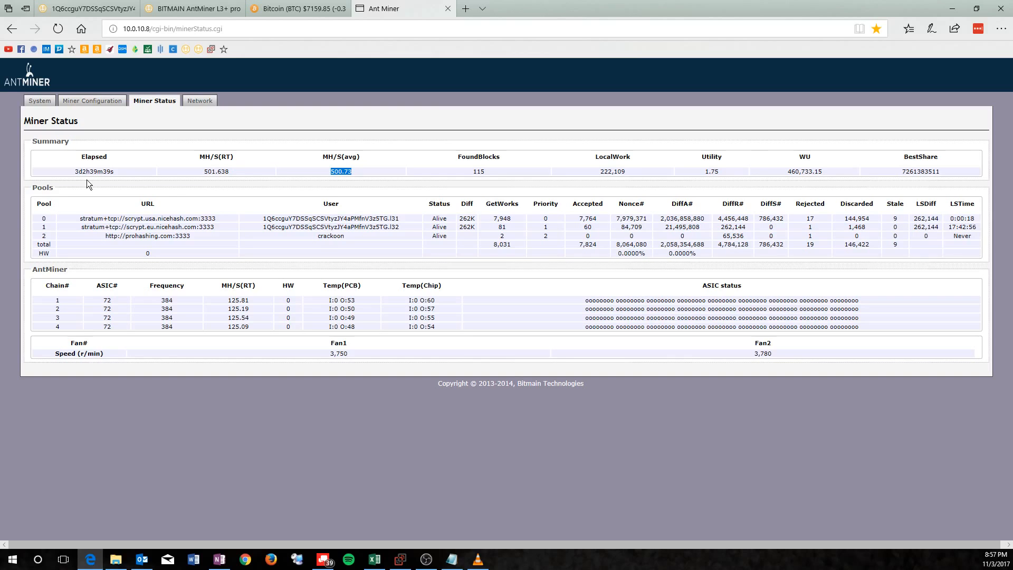
pyautogui.moveTo(239, 145)
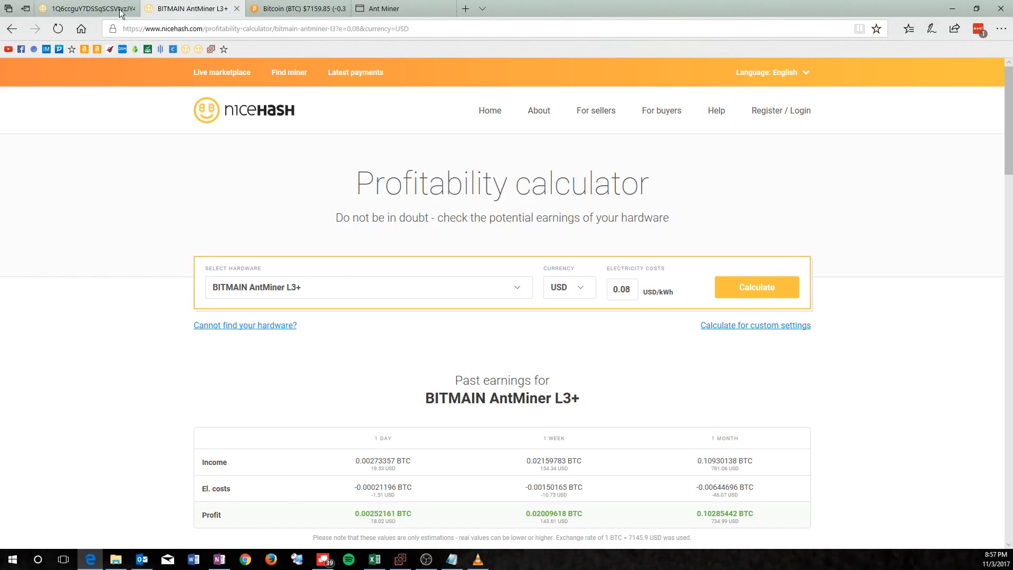
# Return to the NiceHash stats page and scroll to the 0.02079779 BTC payment on 2017-11-03
pyautogui.click(85, 8)
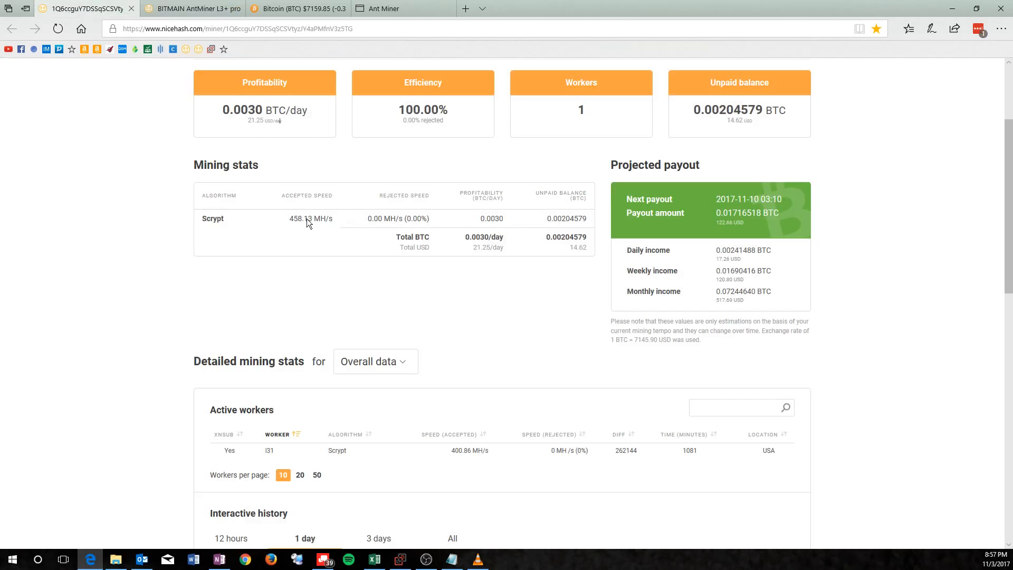
pyautogui.moveTo(480, 261)
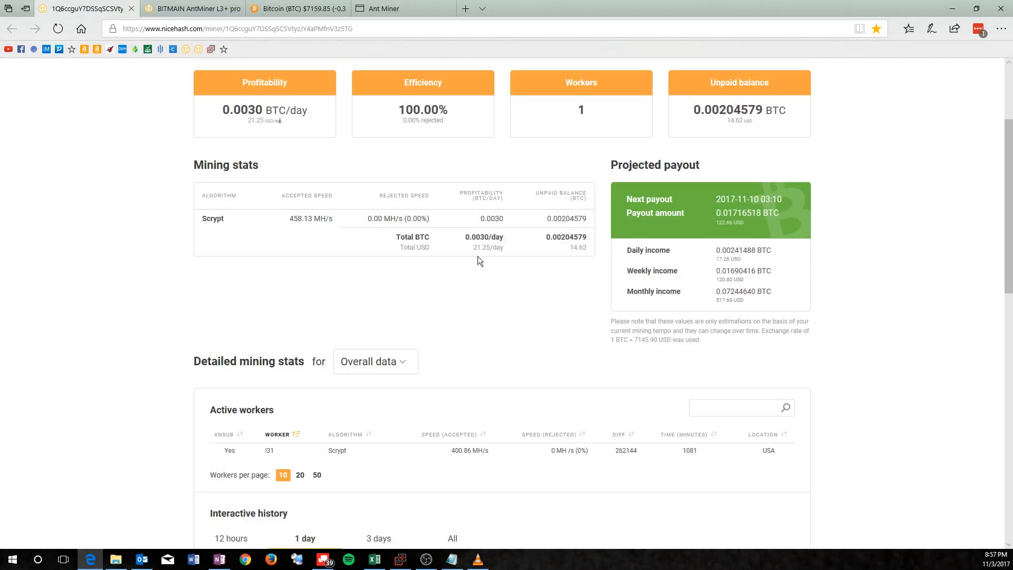
pyautogui.scroll(-3)
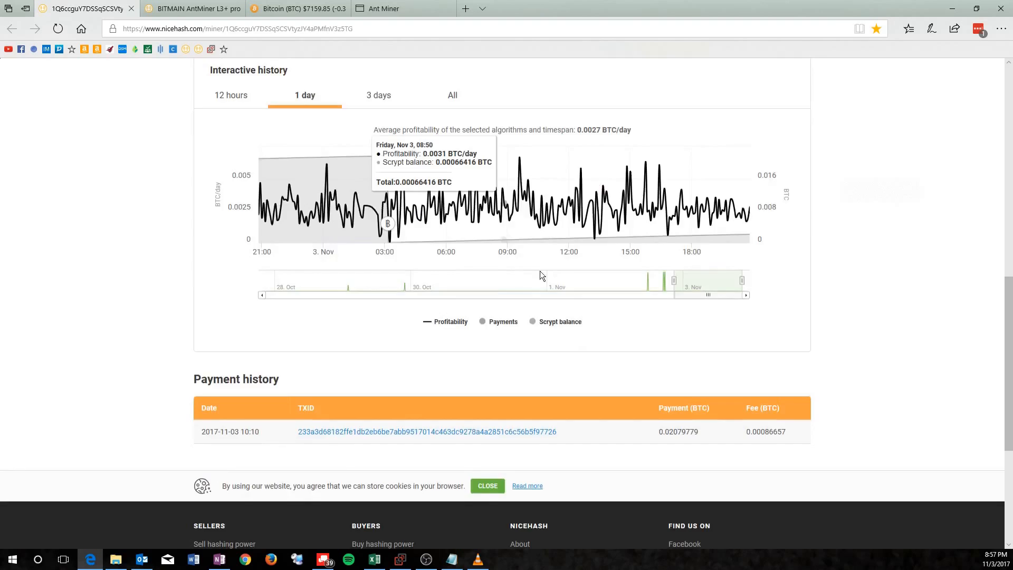
pyautogui.scroll(-3)
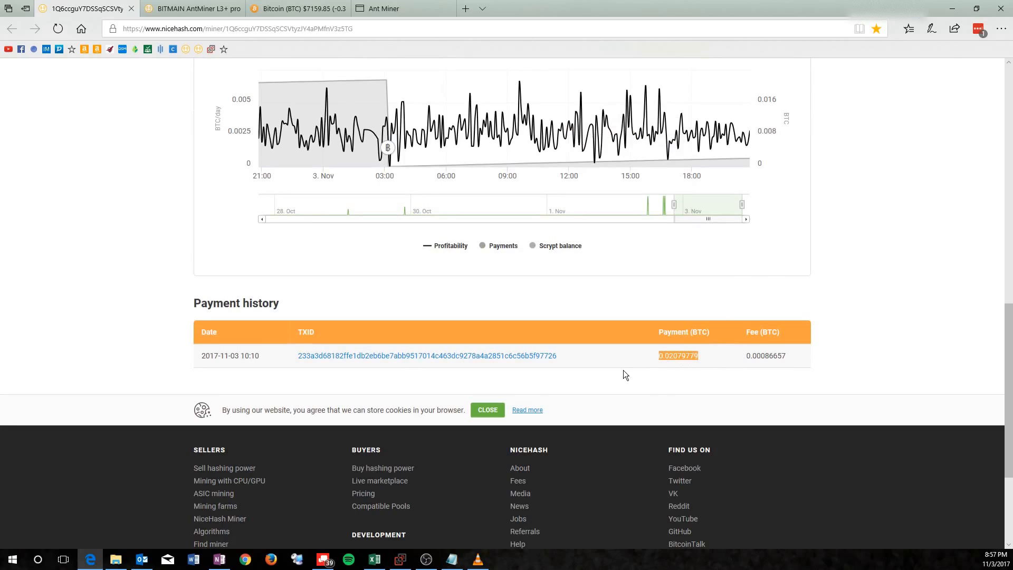
# Switch to the payouts spreadsheet with the 0.02079779 payout in B6 and select the 11/03/17 electric cost cell
pyautogui.click(374, 559)
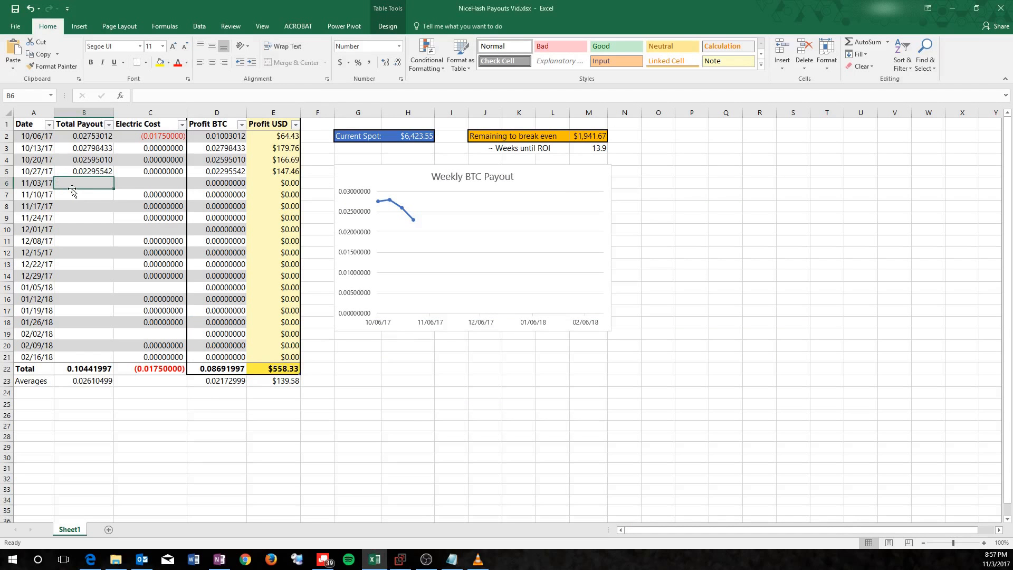
pyautogui.moveTo(103, 194)
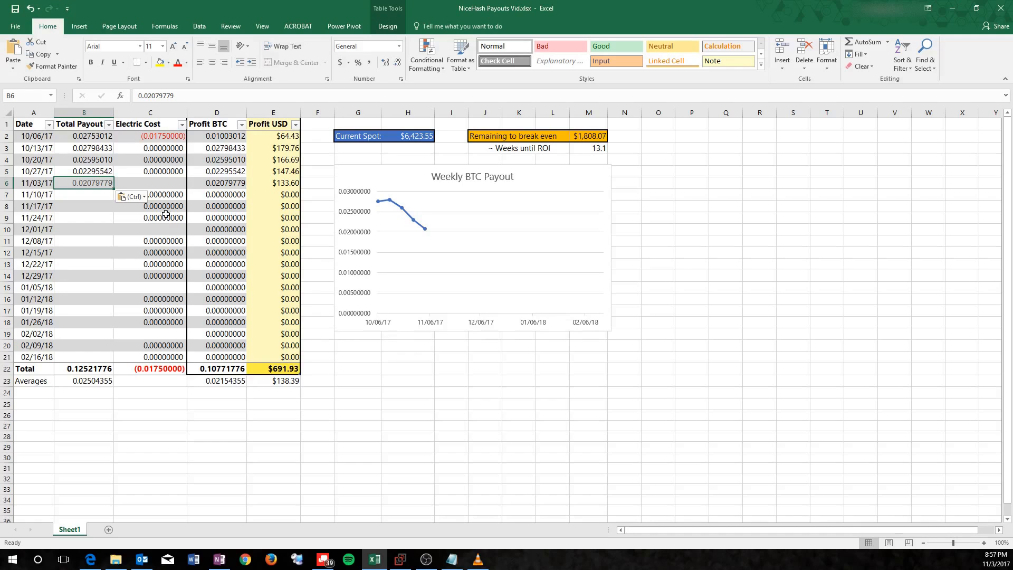
pyautogui.moveTo(154, 186)
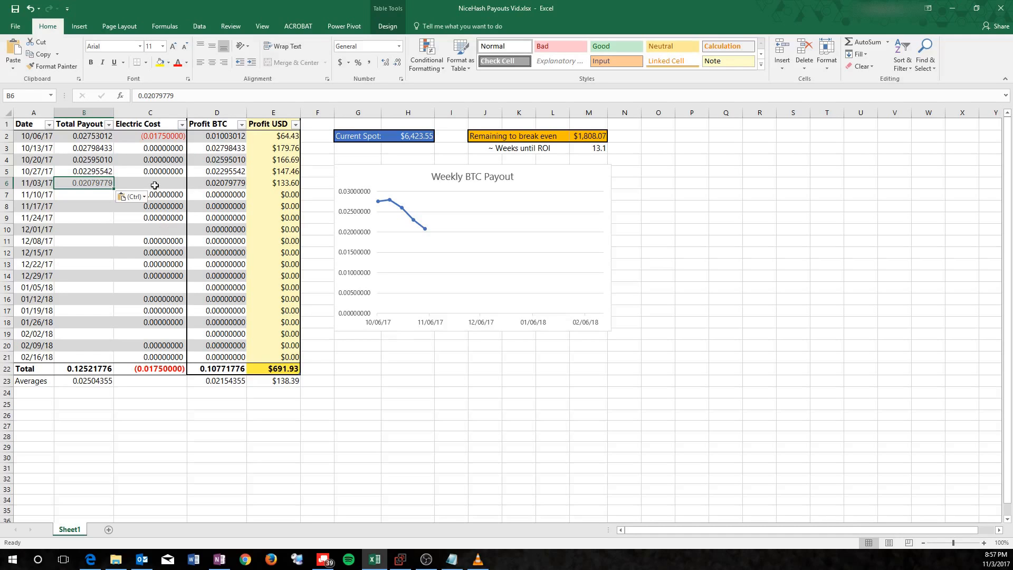
pyautogui.moveTo(146, 155)
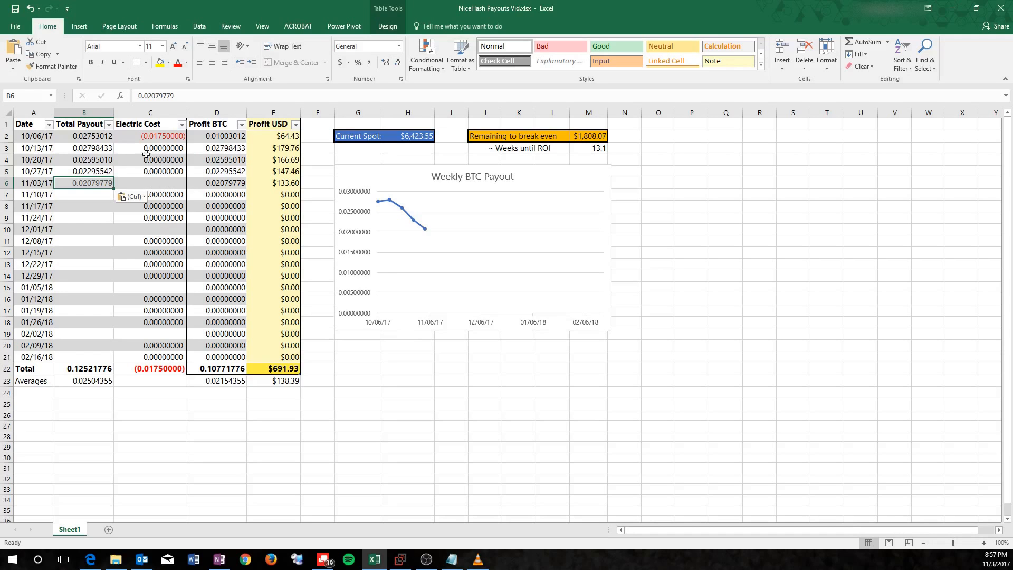
pyautogui.moveTo(159, 182)
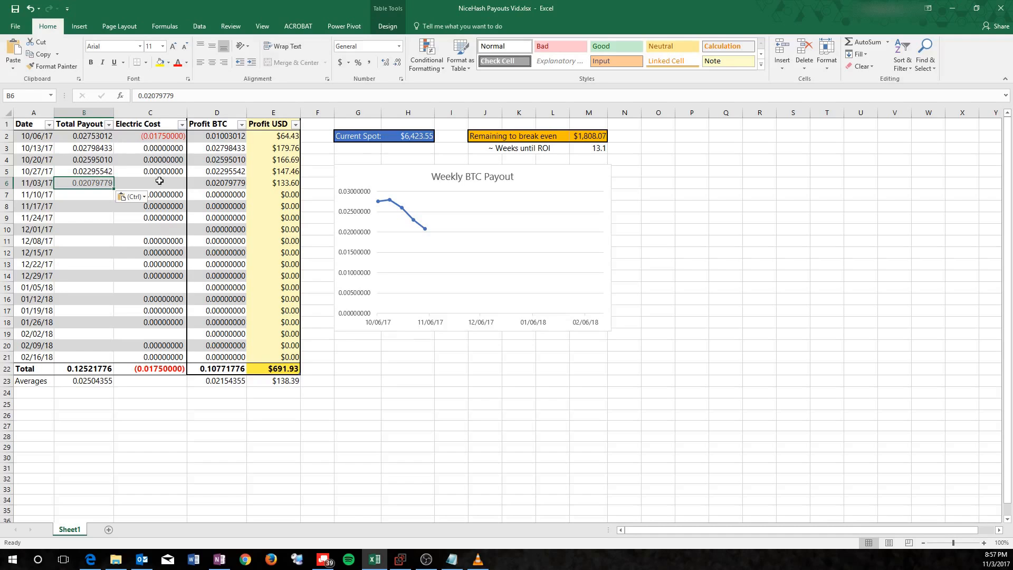
pyautogui.click(150, 182)
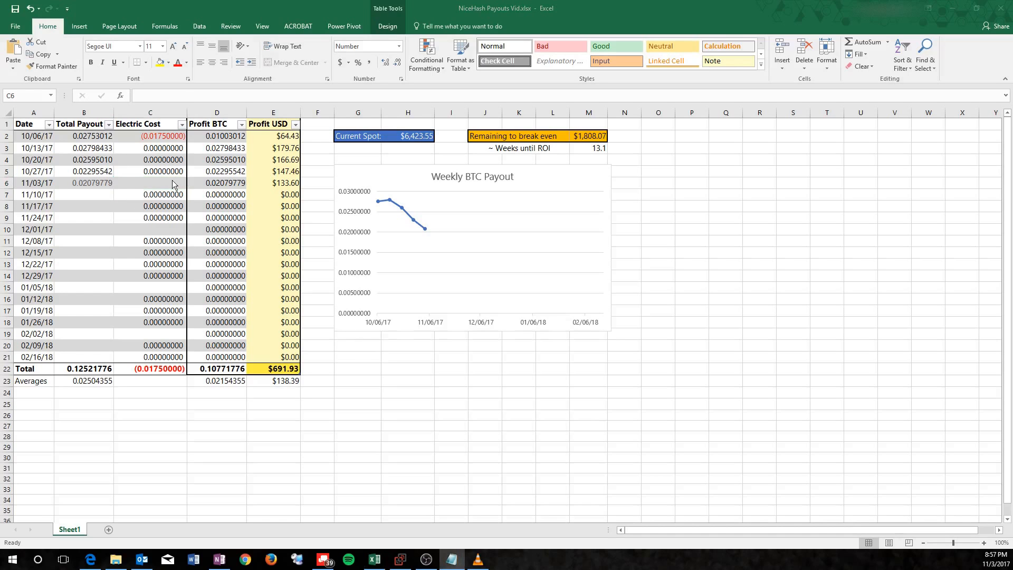
pyautogui.click(149, 182)
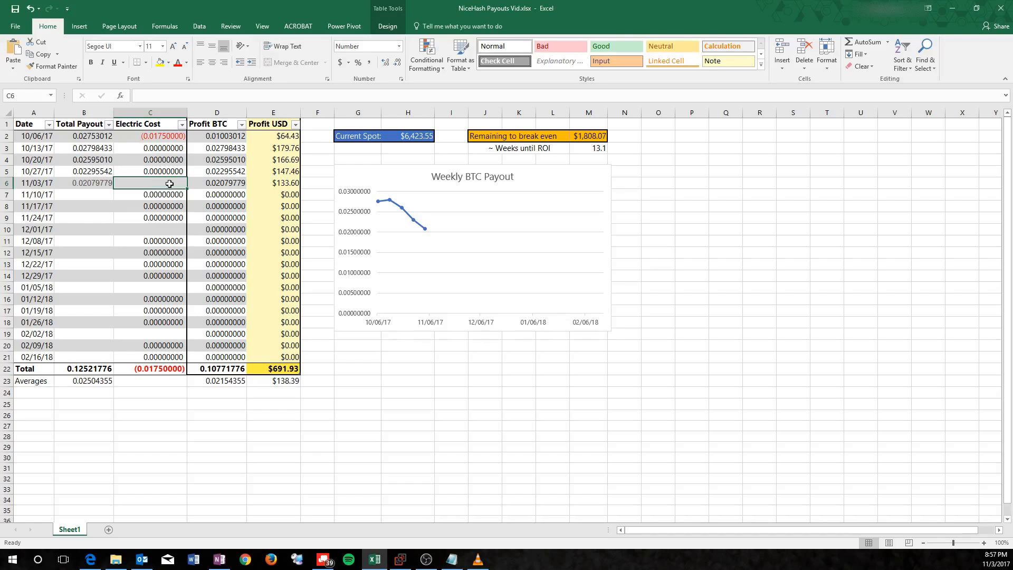
# Enter -0.00750861 as the 11/03/17 electric cost in C6
pyautogui.write('-0.00750861')
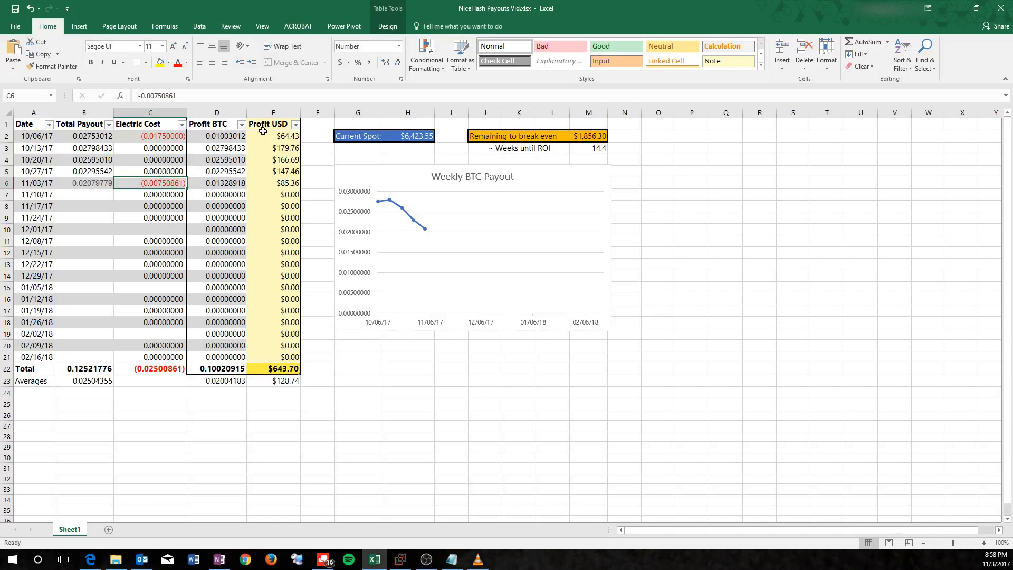
pyautogui.moveTo(294, 182)
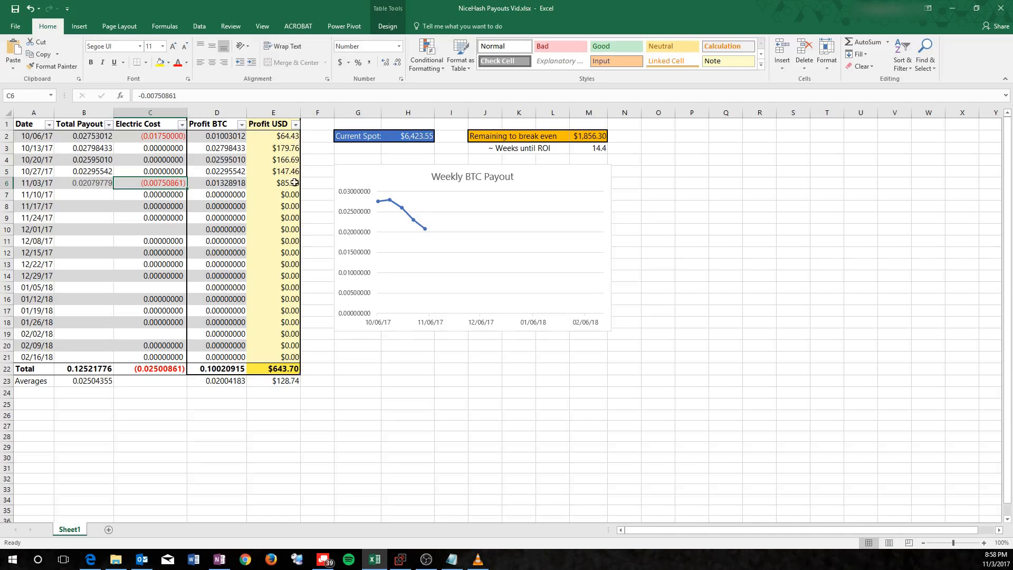
pyautogui.moveTo(309, 374)
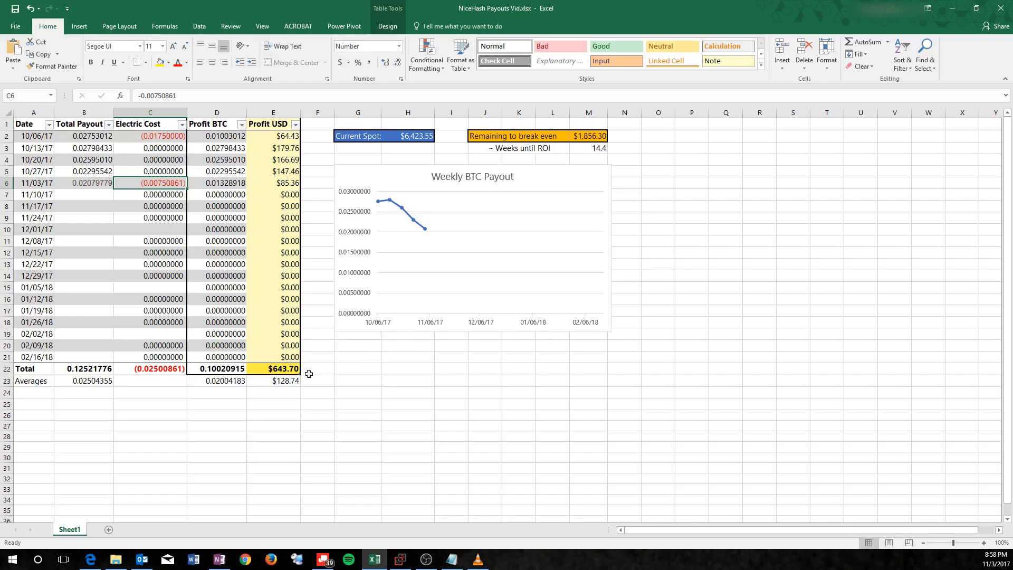
pyautogui.moveTo(270, 393)
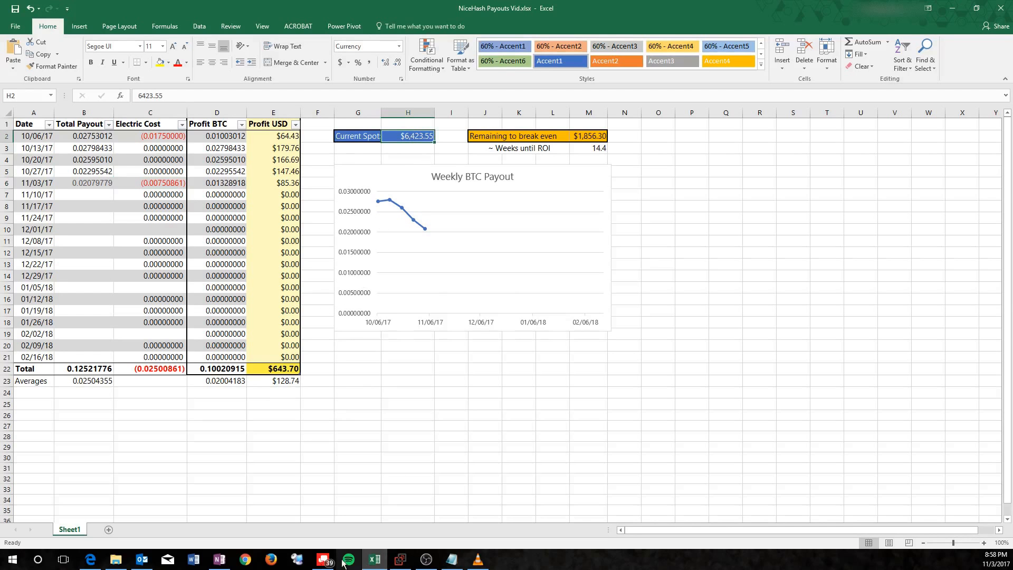
# Refresh the CoinMarketCap Bitcoin page to get the current $7,187.39 price
pyautogui.click(90, 559)
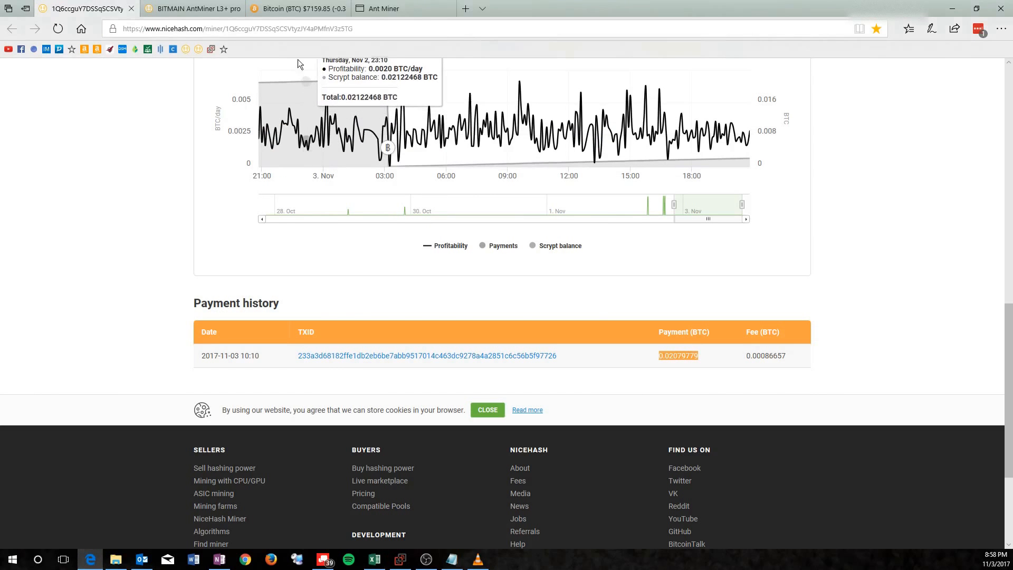
pyautogui.click(297, 8)
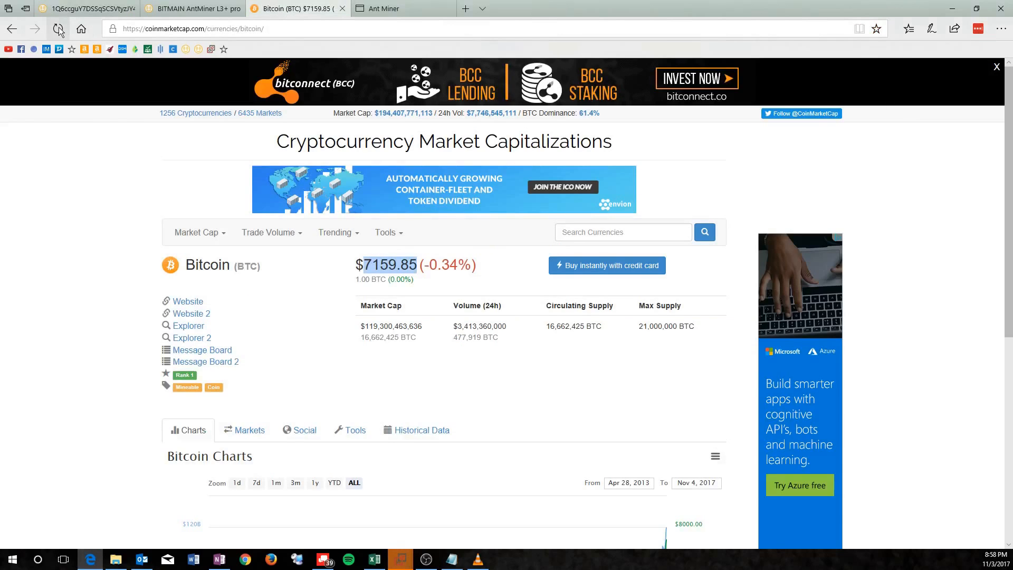
pyautogui.click(57, 29)
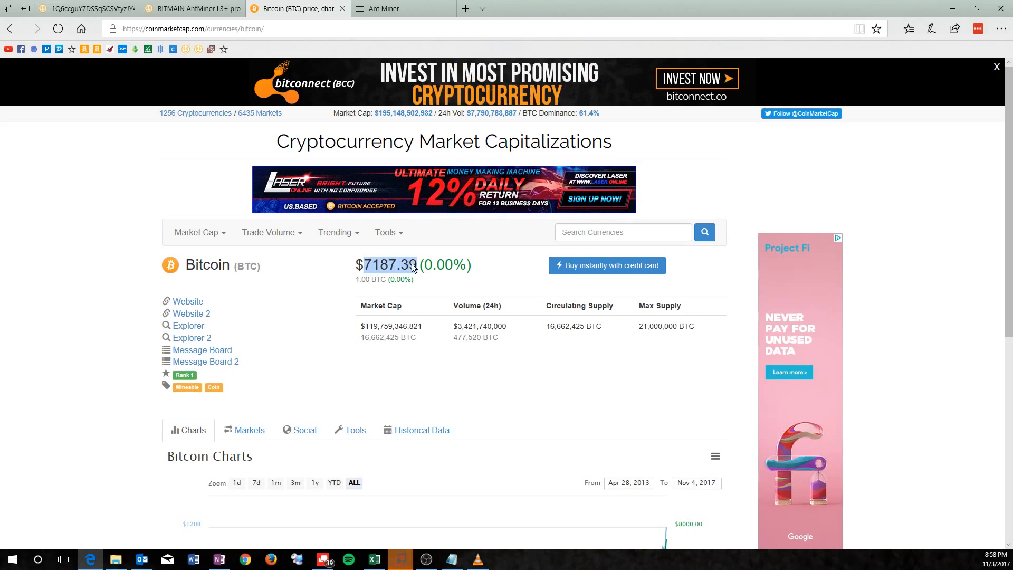
pyautogui.moveTo(387, 523)
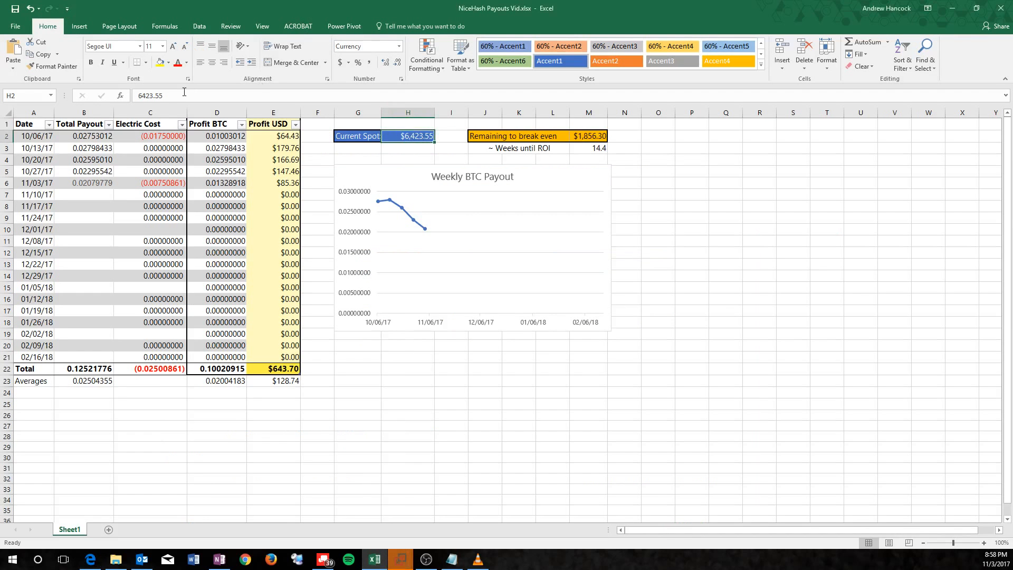
# Enter 7187.39 as Current Spot in H2 and check the $720.24 Profit USD total
pyautogui.write('7187.39')
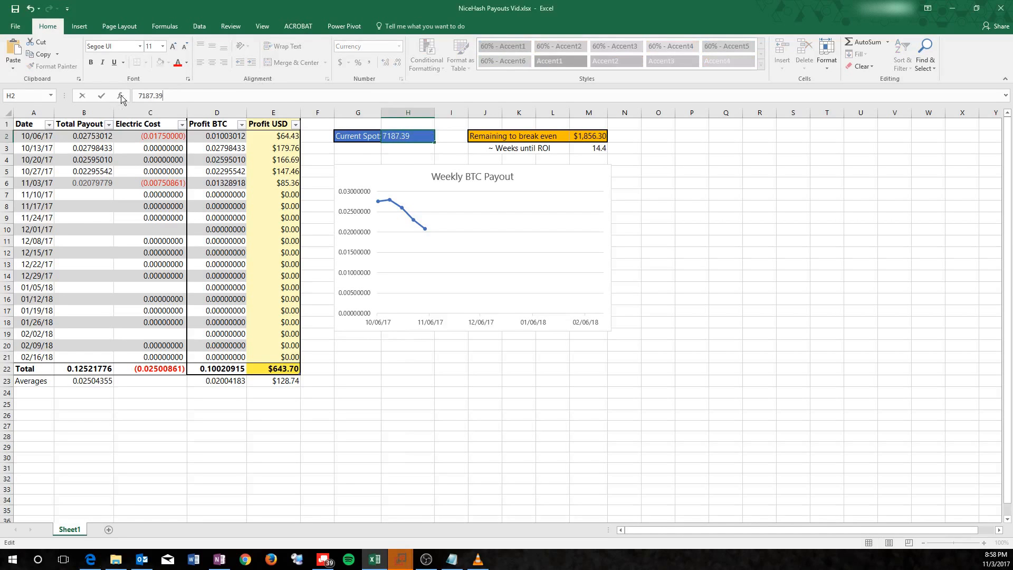
pyautogui.moveTo(373, 182)
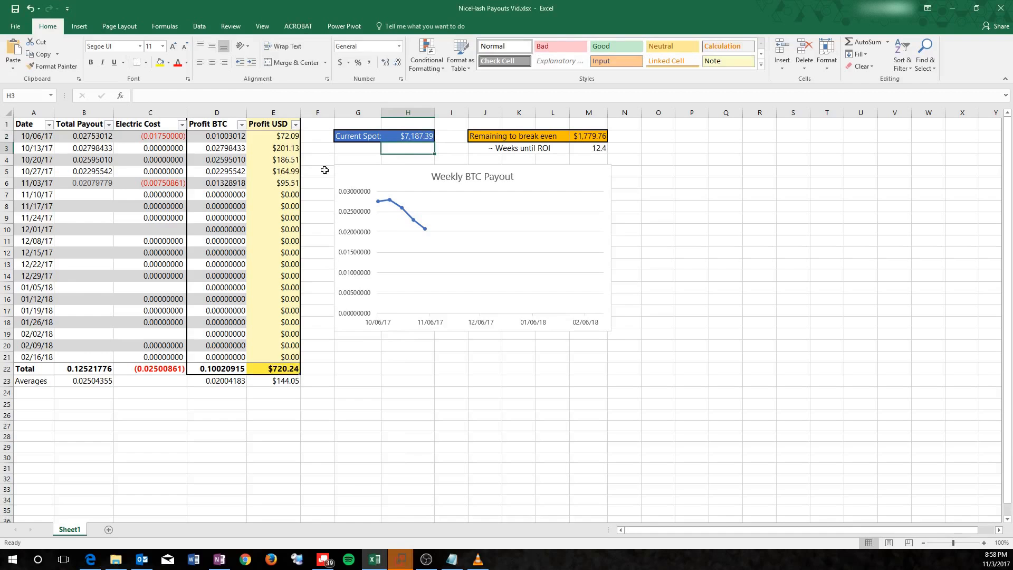
pyautogui.click(284, 368)
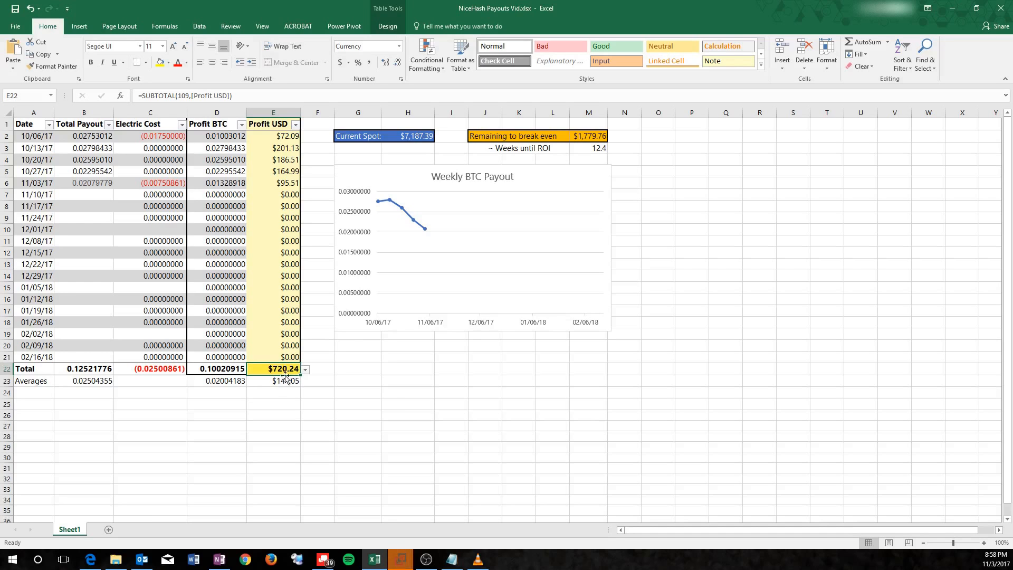
pyautogui.click(357, 369)
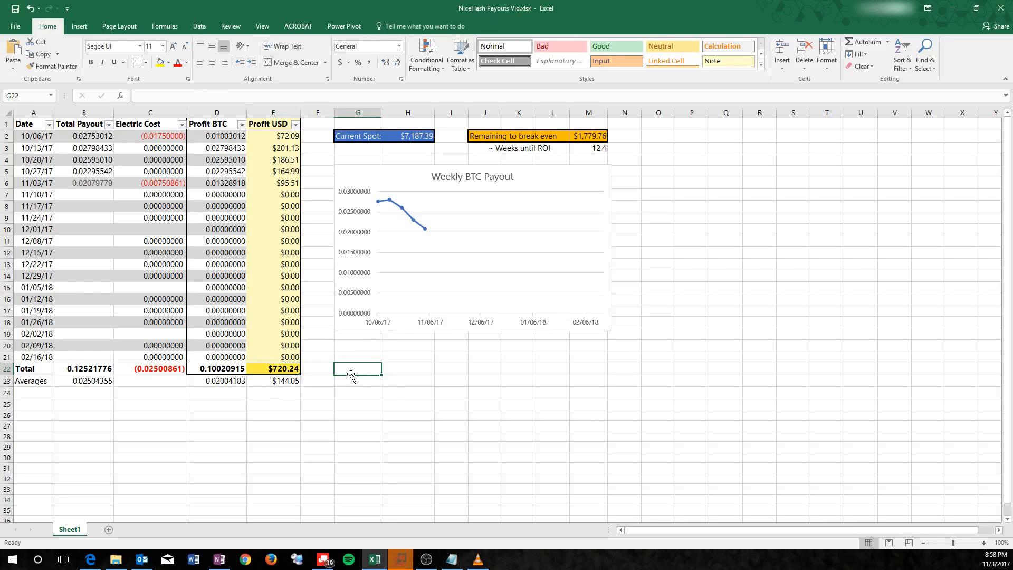
pyautogui.moveTo(402, 270)
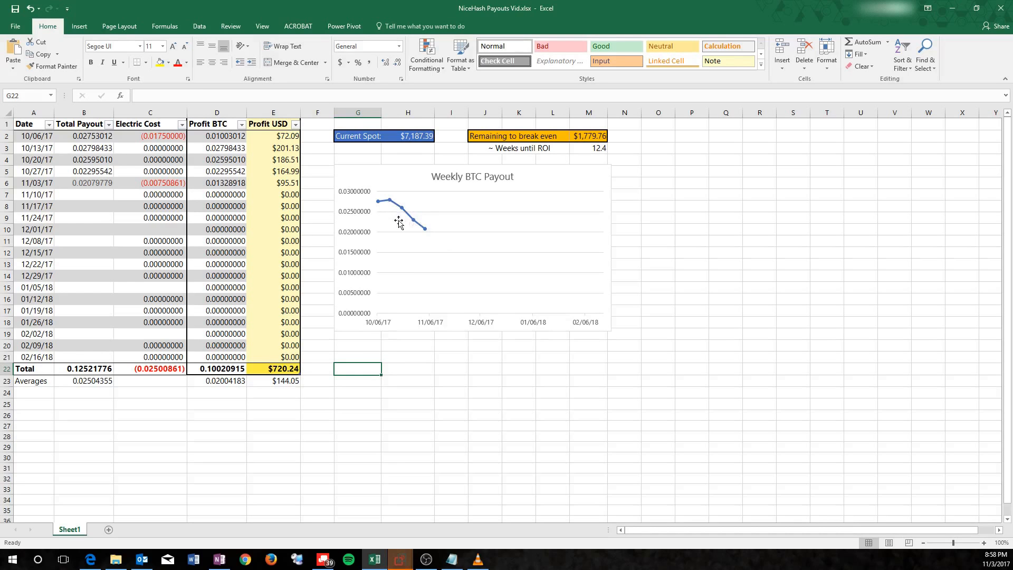
pyautogui.moveTo(424, 237)
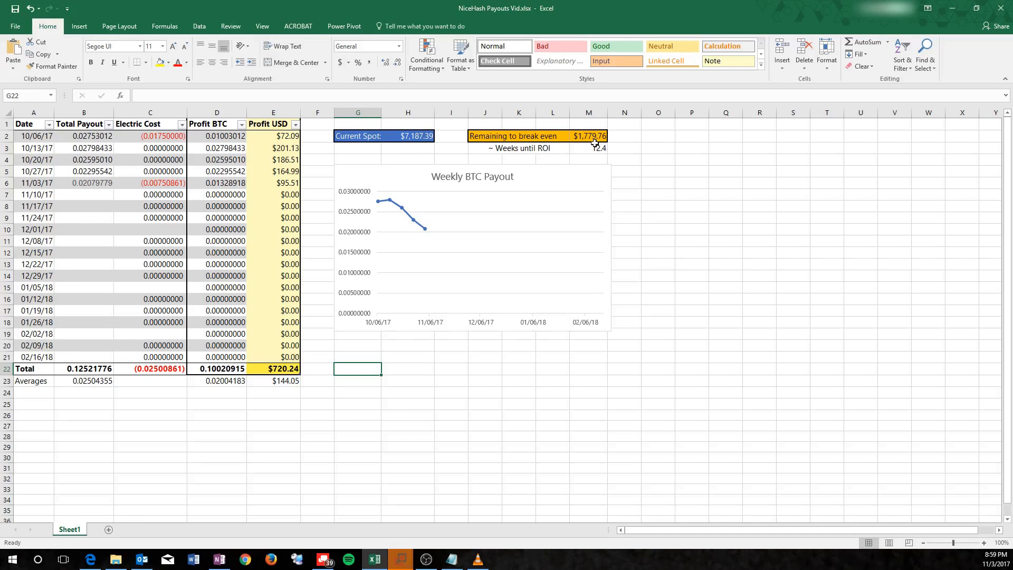
pyautogui.moveTo(609, 136)
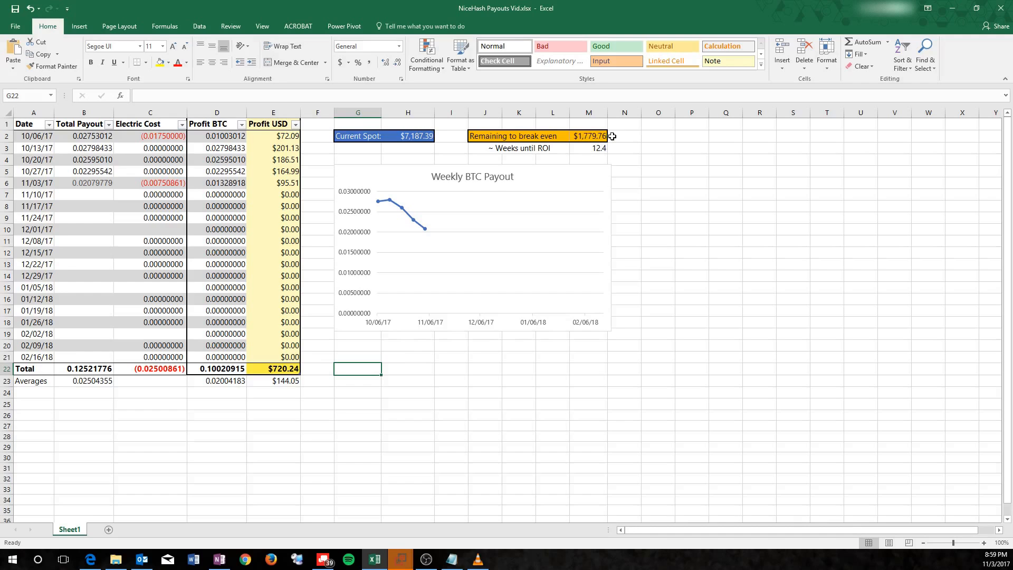
pyautogui.moveTo(579, 165)
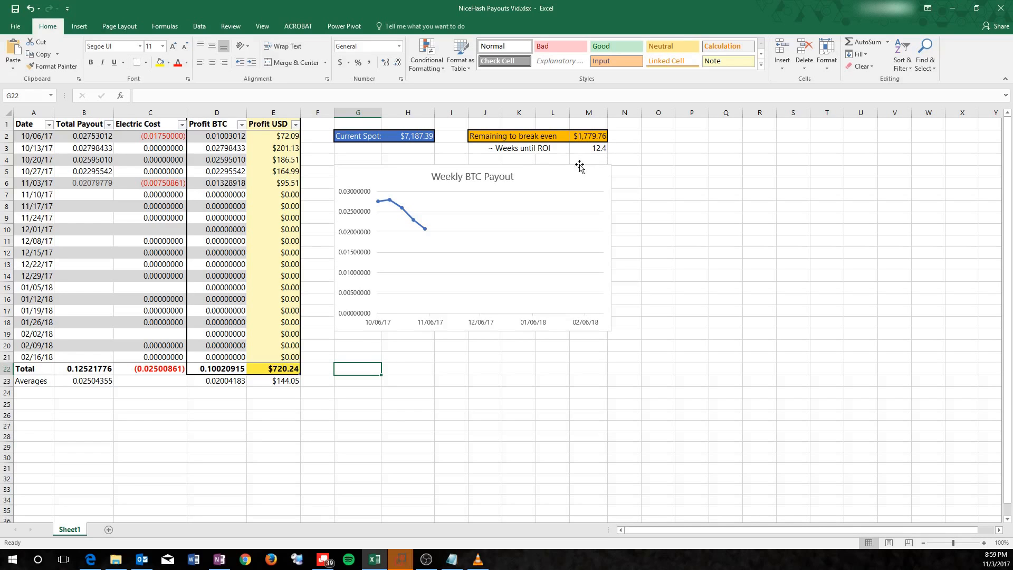
pyautogui.moveTo(592, 151)
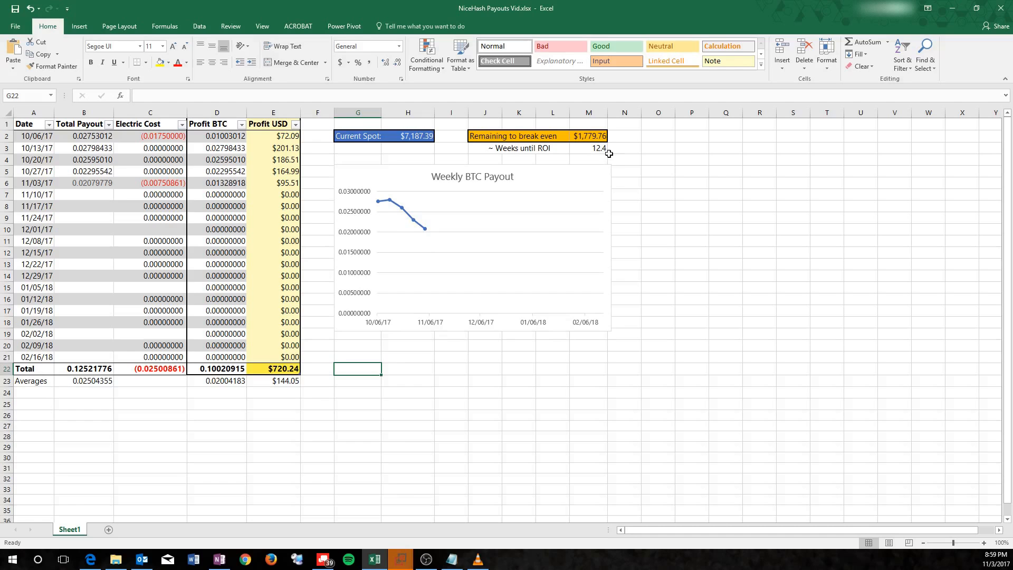
pyautogui.moveTo(608, 160)
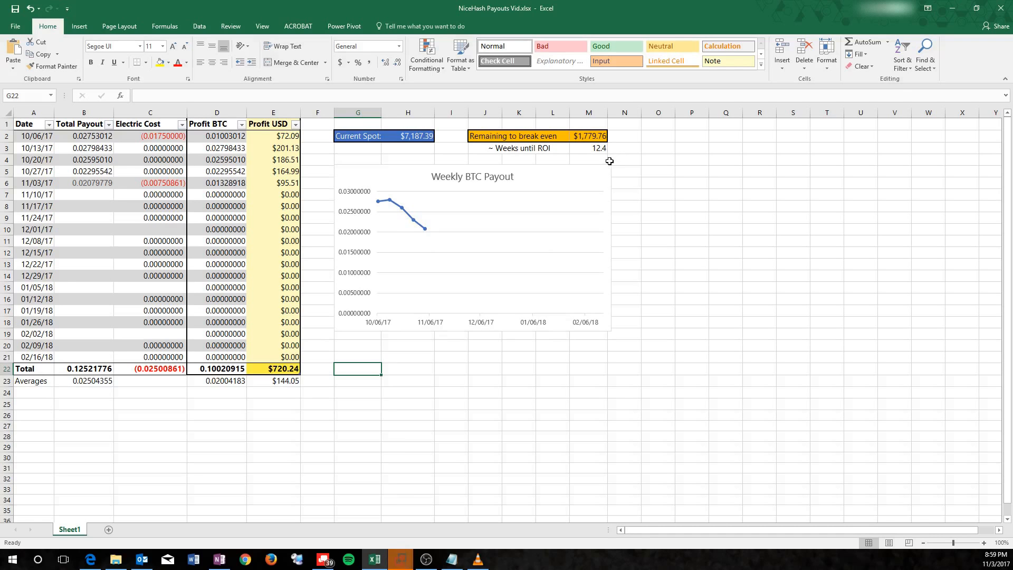
pyautogui.moveTo(613, 160)
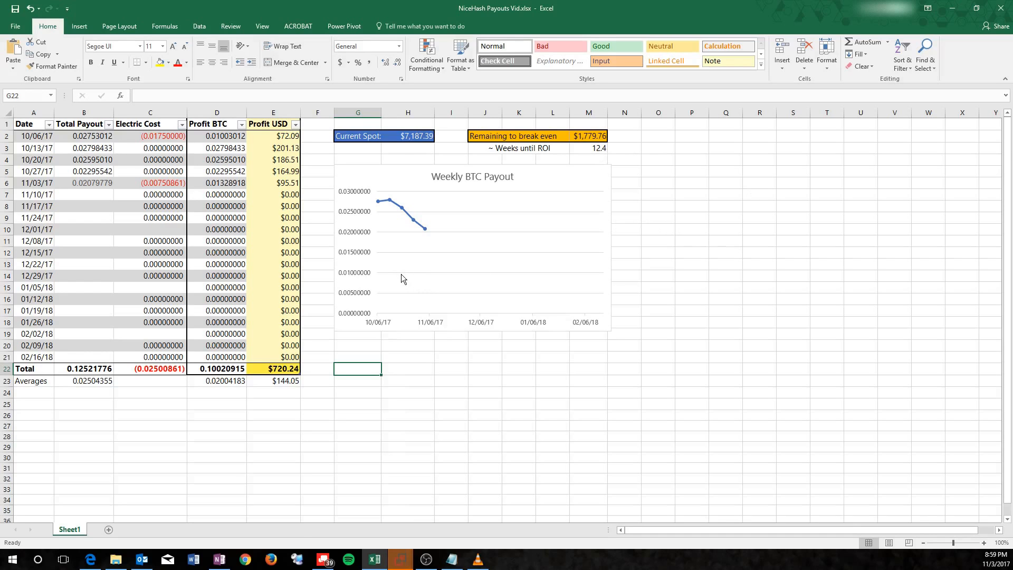
pyautogui.moveTo(403, 269)
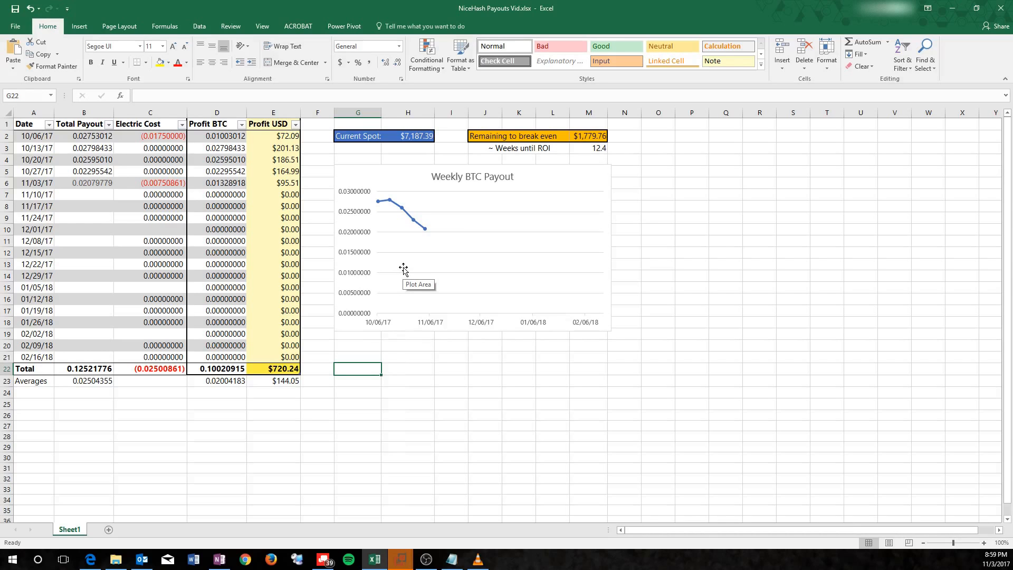
pyautogui.moveTo(422, 200)
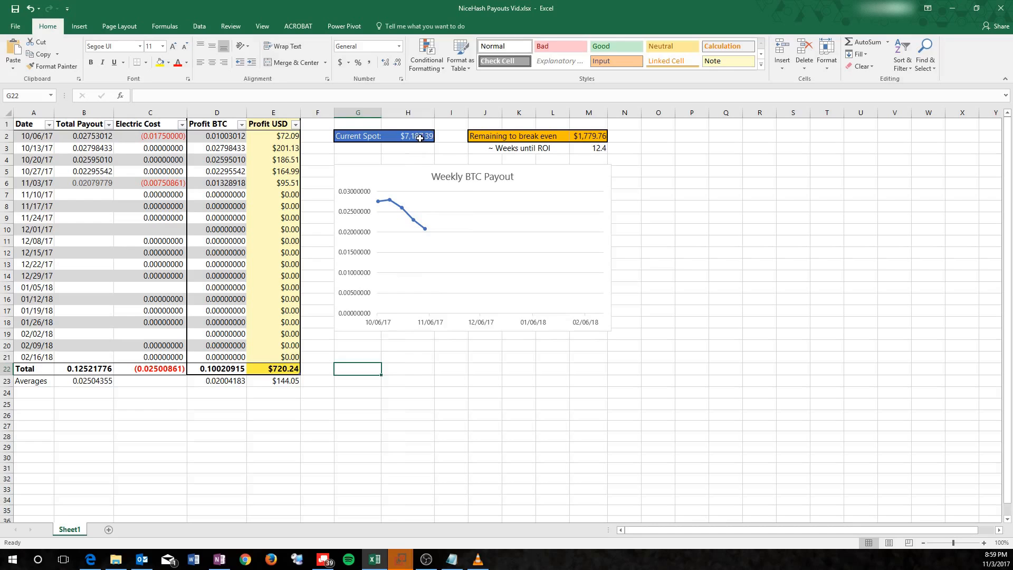
# Test Current Spot with 1000, 50 and 500000, checking the Profit USD formulas recalculate
pyautogui.write('1000')
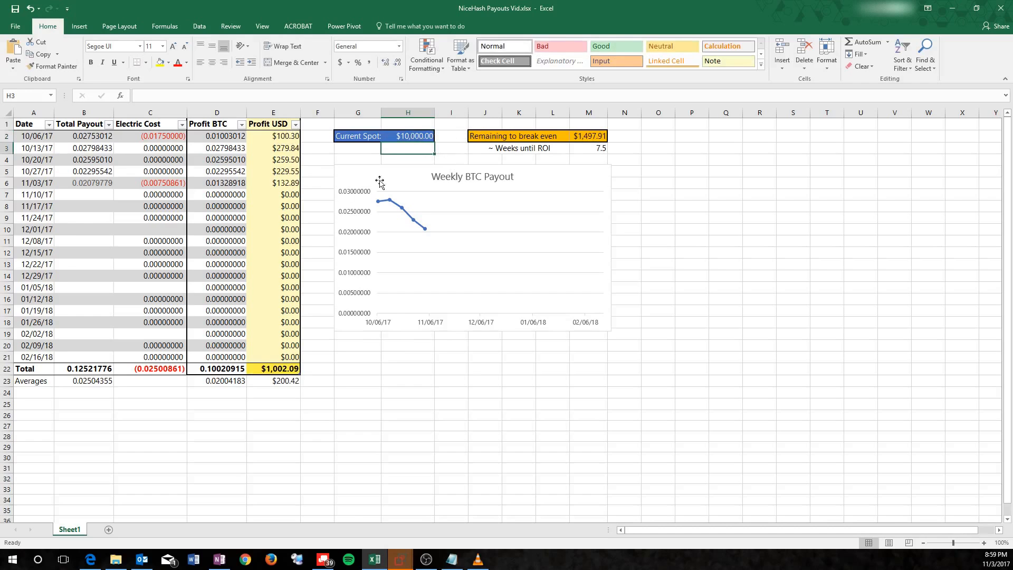
pyautogui.click(273, 159)
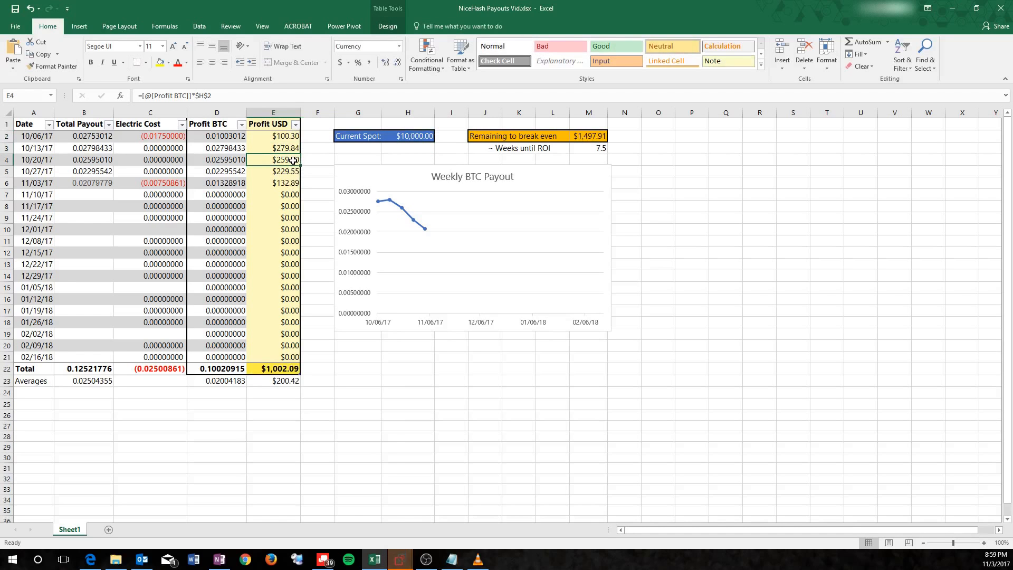
pyautogui.click(273, 171)
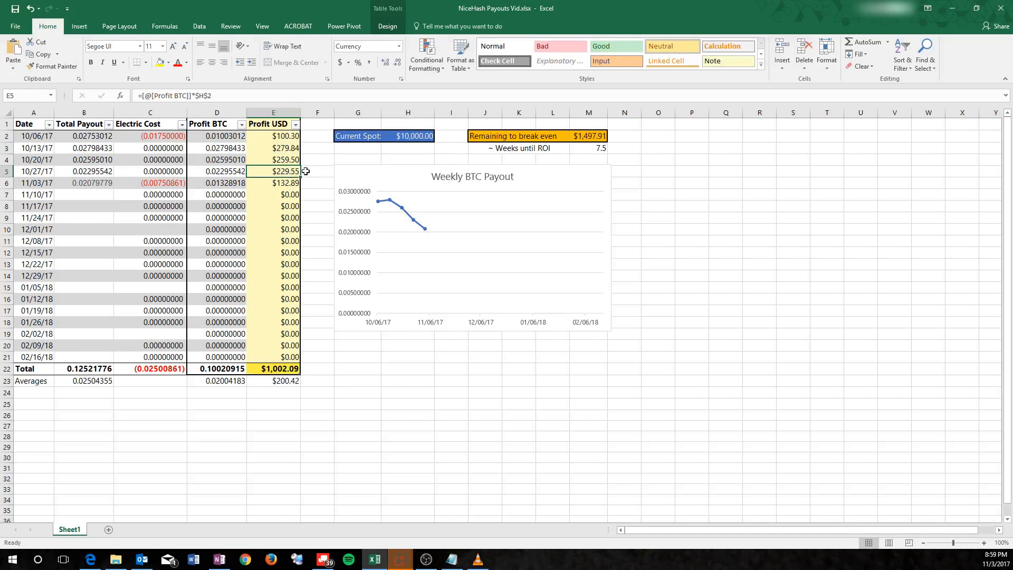
pyautogui.click(413, 136)
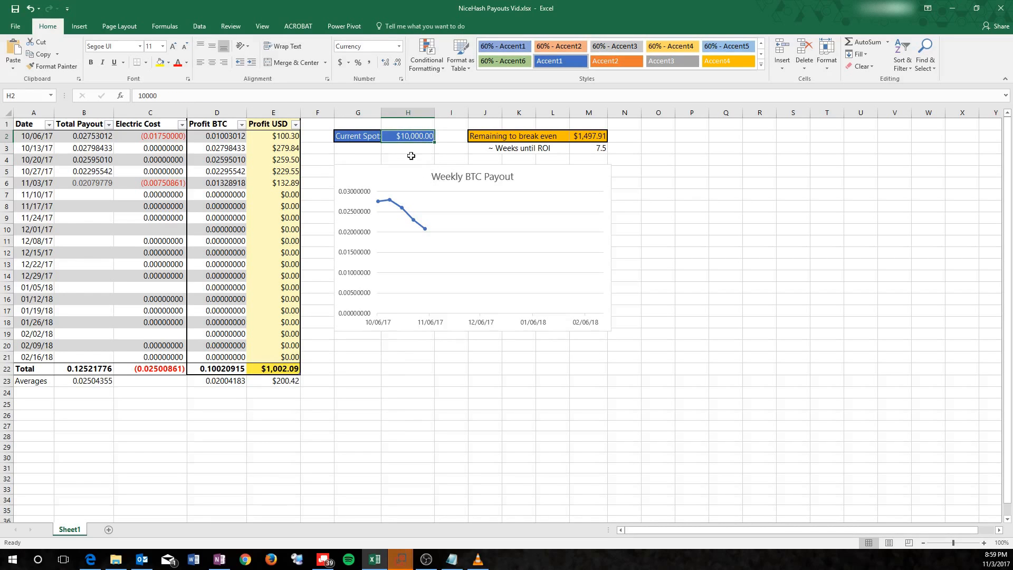
pyautogui.write('50')
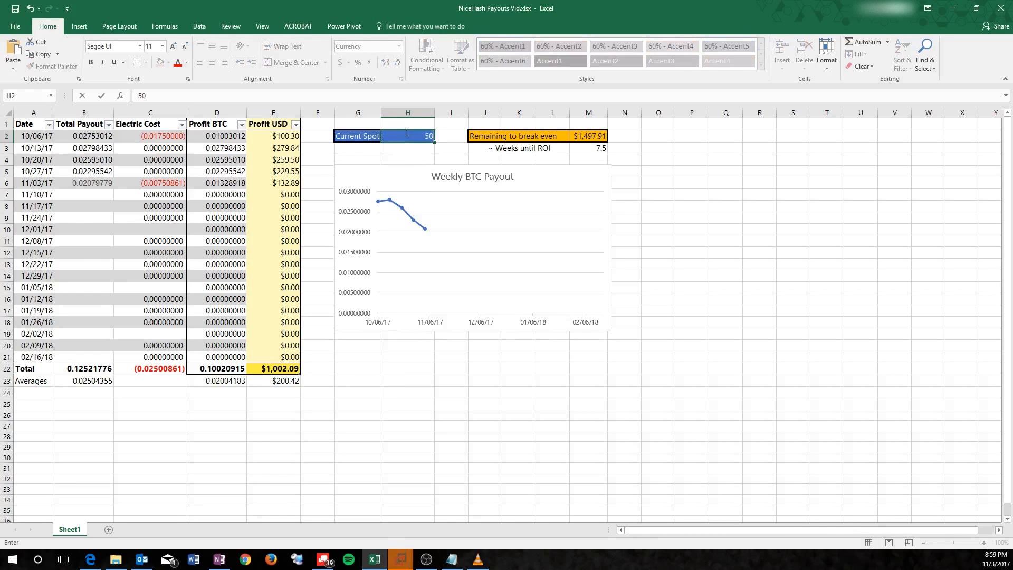
pyautogui.write('5000000.00')
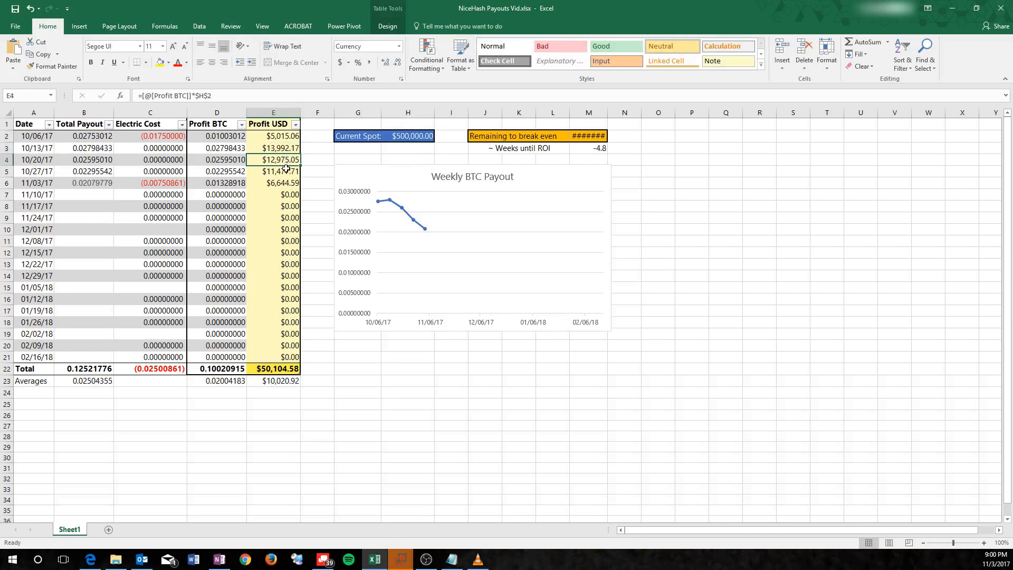
pyautogui.click(272, 171)
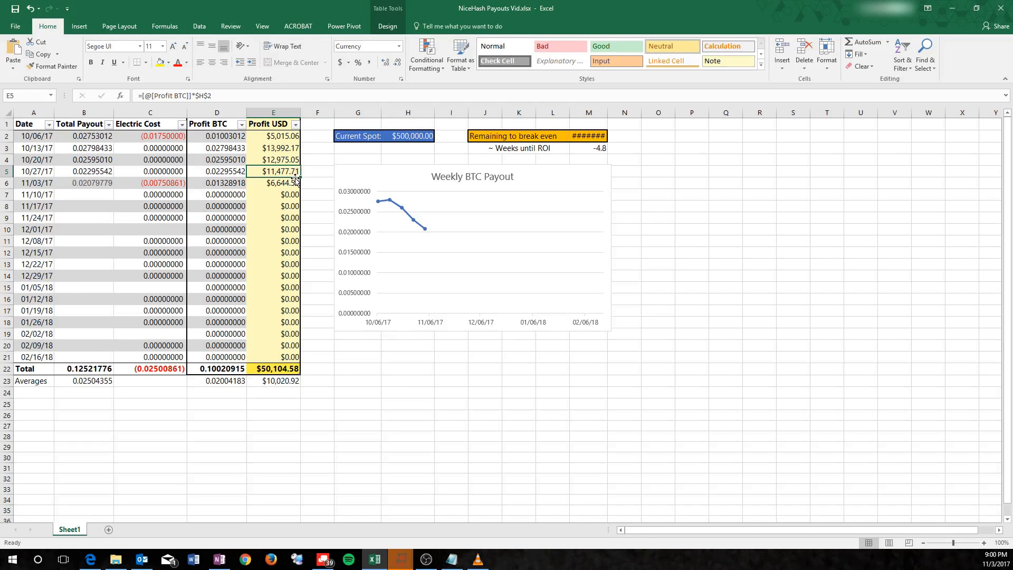
# Set Current Spot to a hypothetical 10000 and verify the 10/27/17 profit recalculates
pyautogui.click(407, 136)
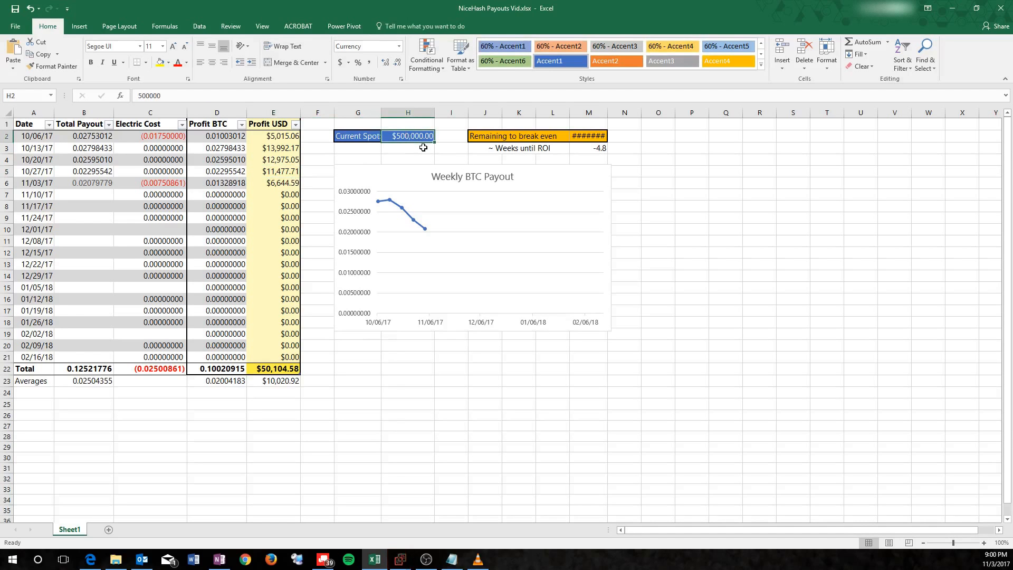
pyautogui.write('10000')
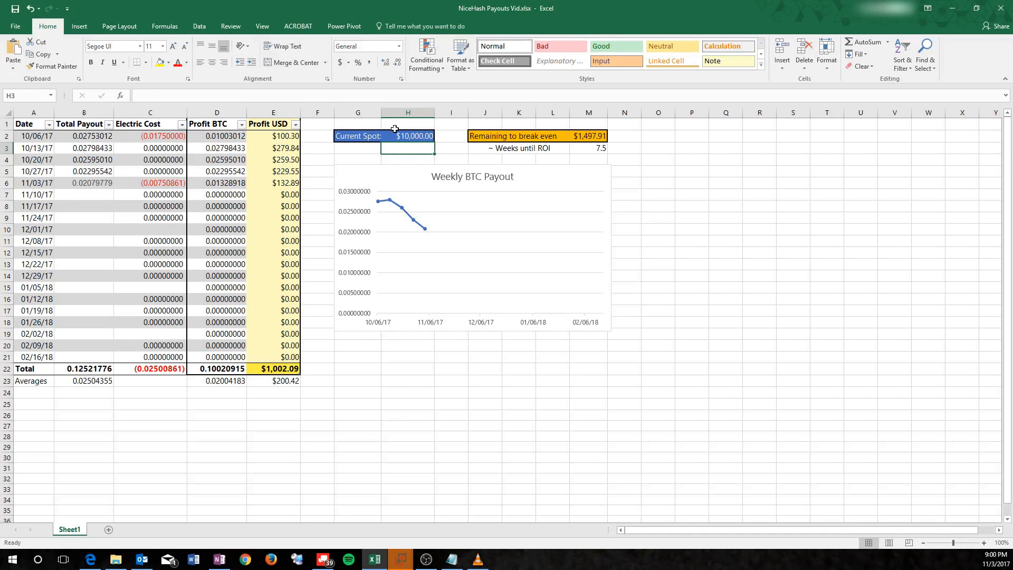
pyautogui.moveTo(399, 211)
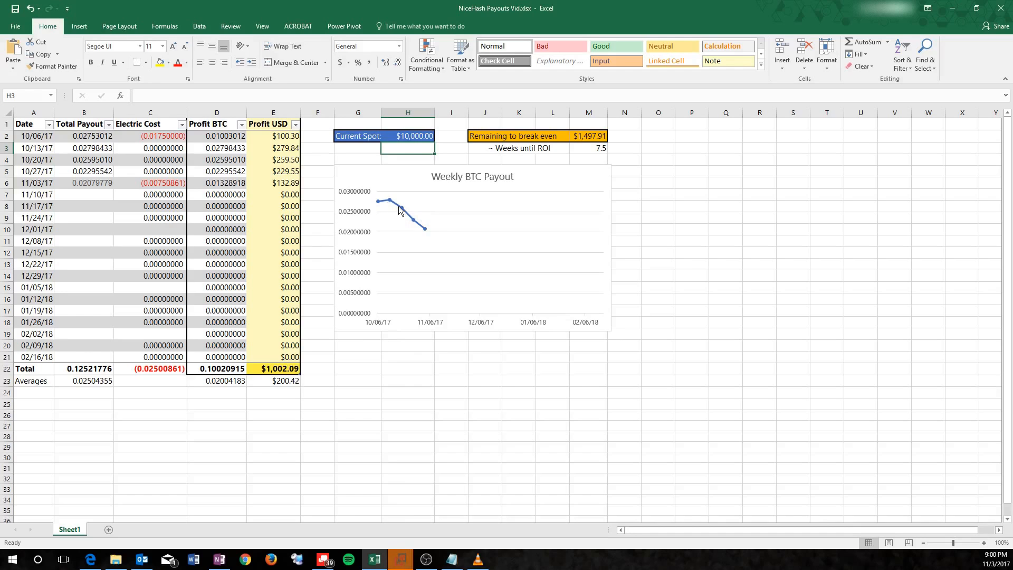
pyautogui.moveTo(424, 236)
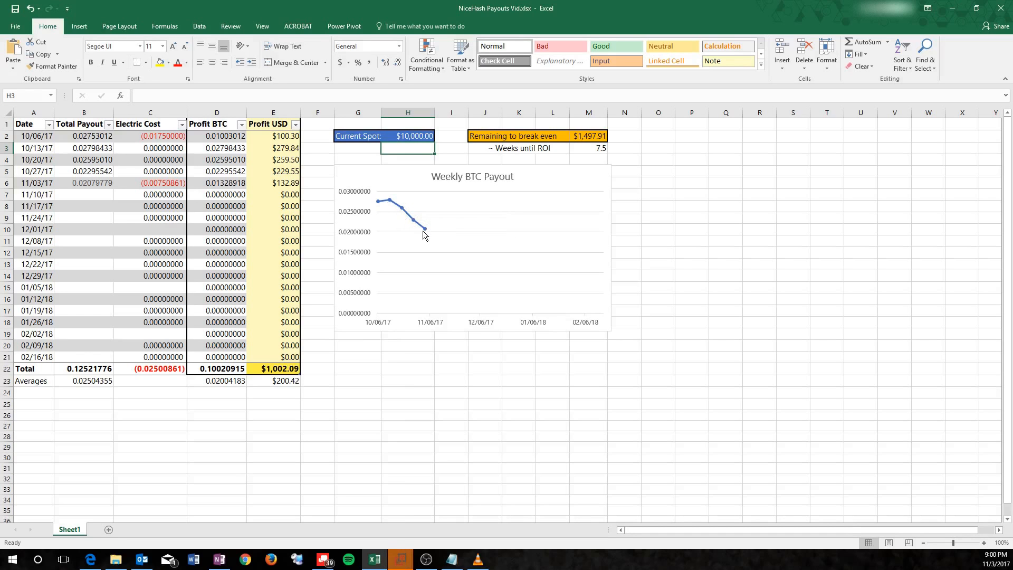
pyautogui.moveTo(364, 179)
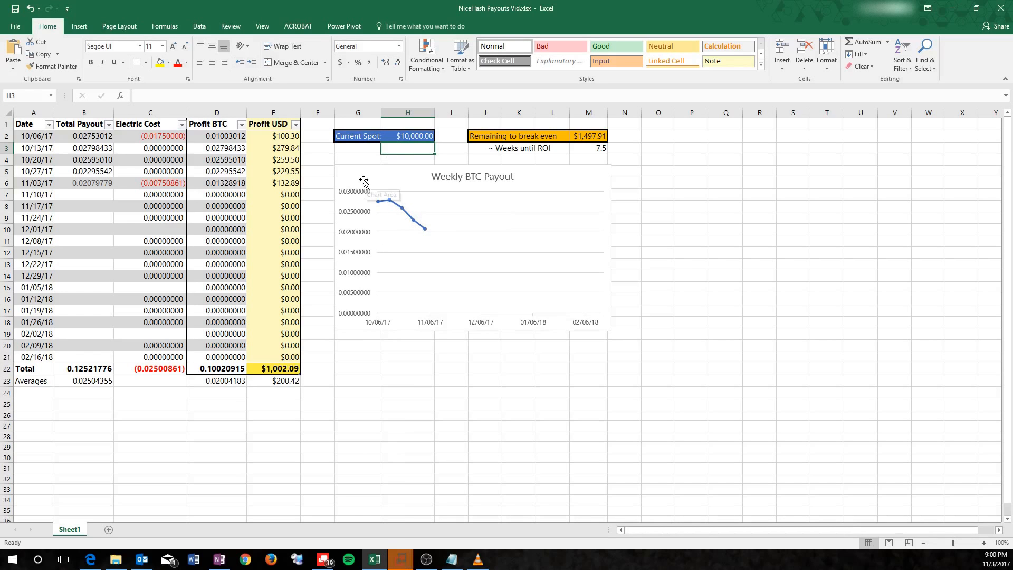
pyautogui.moveTo(414, 160)
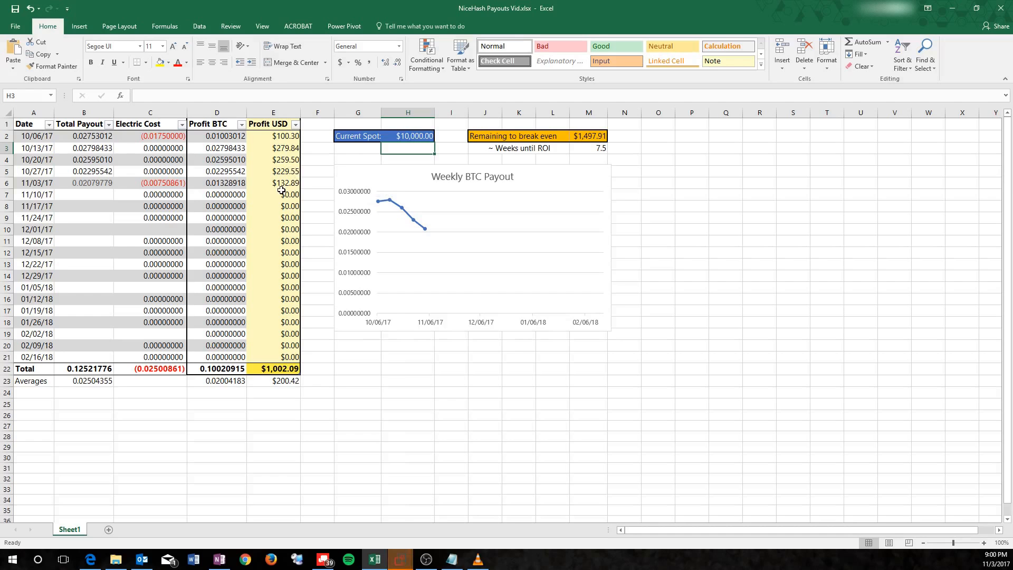
pyautogui.click(272, 170)
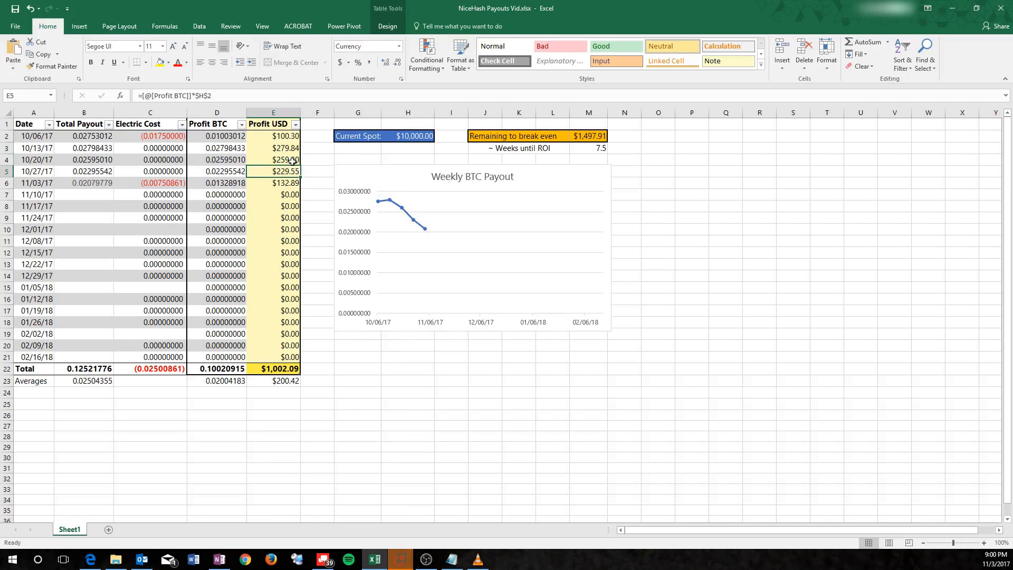
pyautogui.click(274, 160)
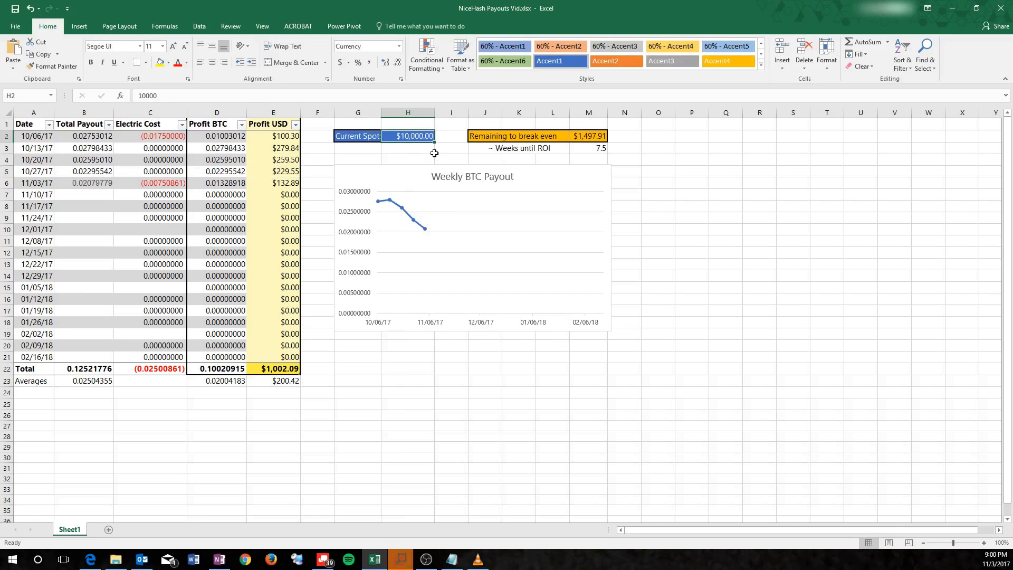
# Restore Current Spot in H2 to the live 7187.39 BTC price
pyautogui.write('7187.39')
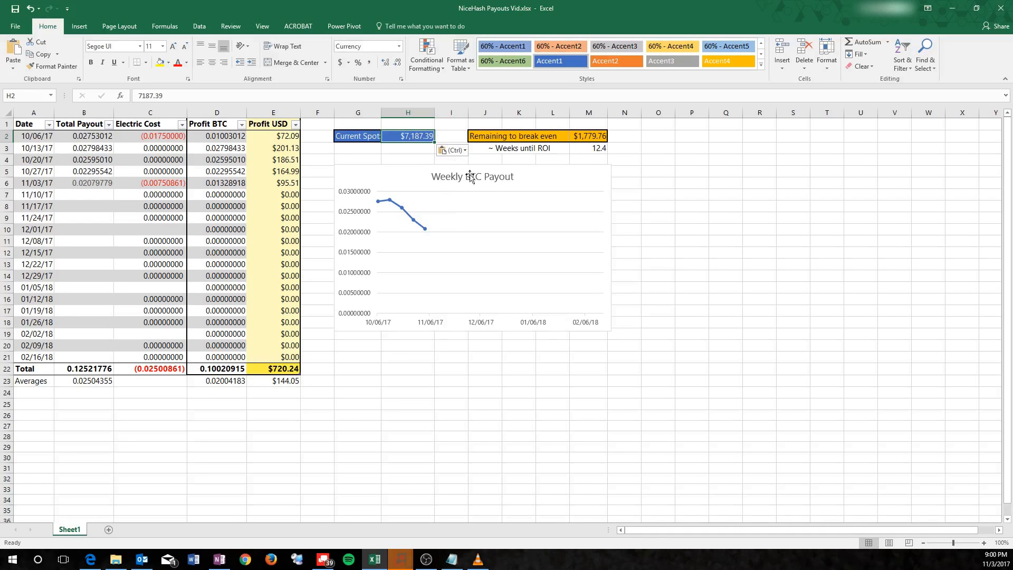
pyautogui.moveTo(429, 299)
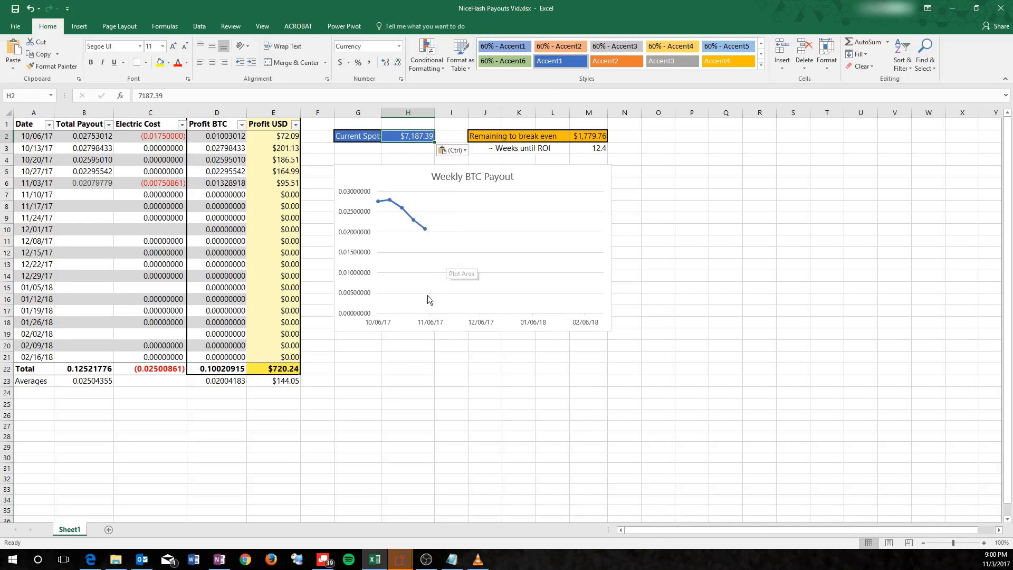
pyautogui.moveTo(392, 271)
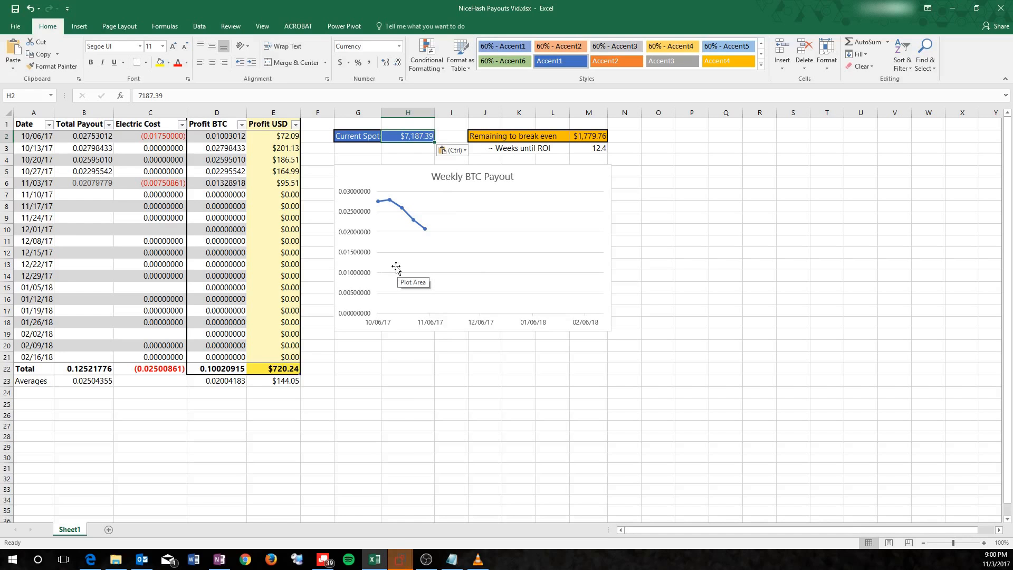
pyautogui.moveTo(155, 211)
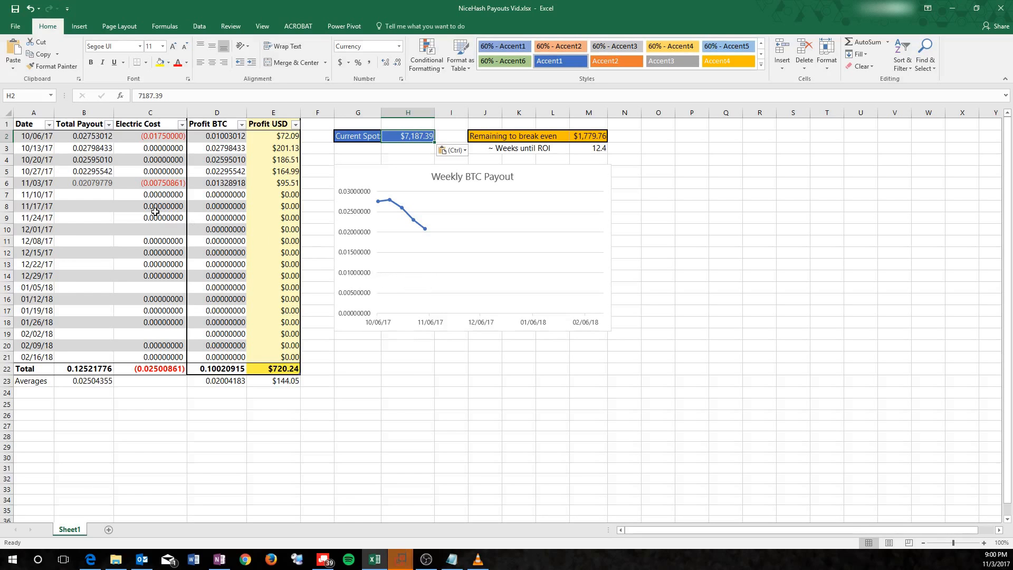